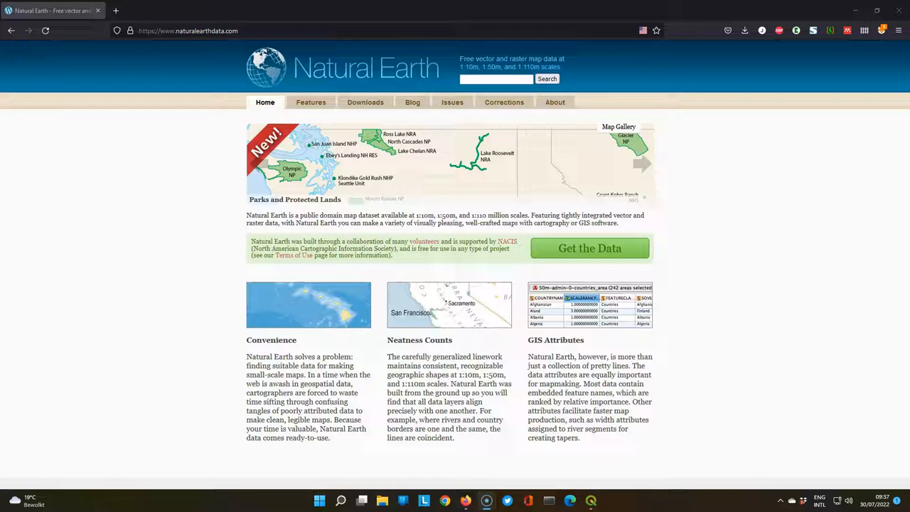
# Step: Start downloading the complete Natural Earth vector GeoPackage from the Downloads page
pyautogui.click(364, 103)
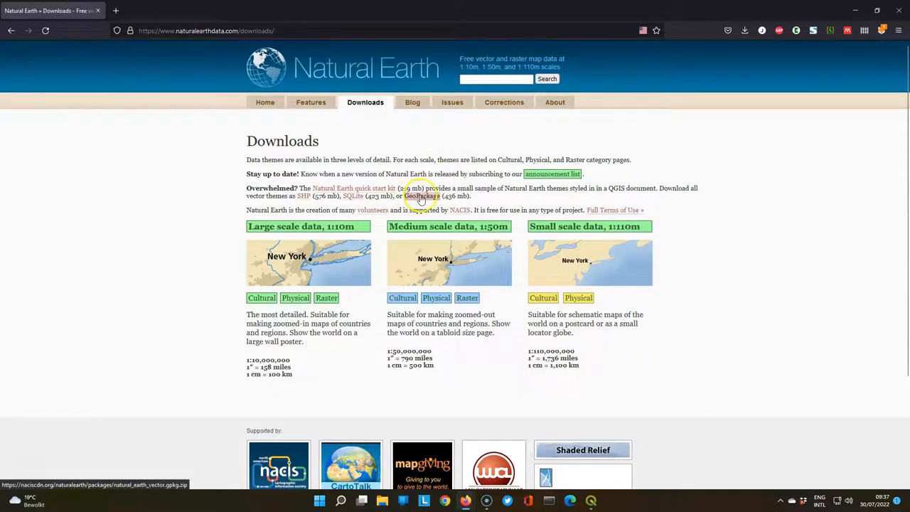
pyautogui.click(421, 196)
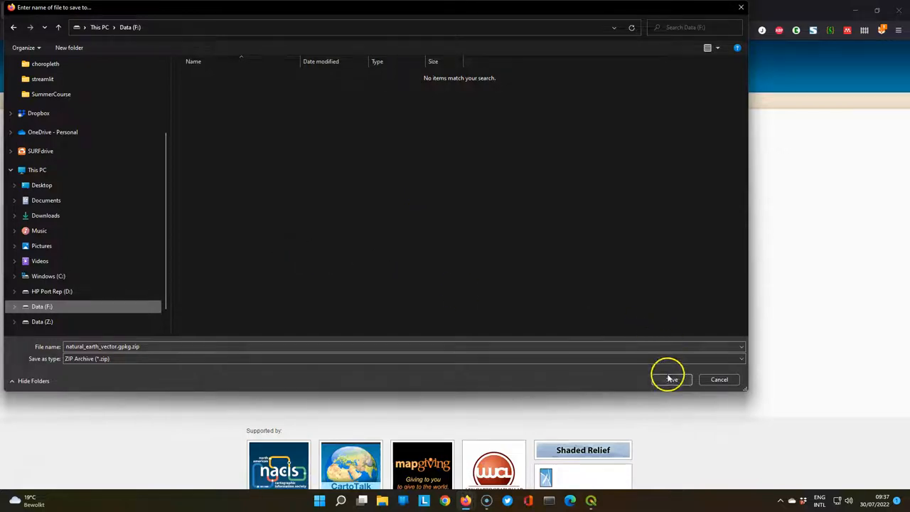
# Step: Save the zip to the Data drive and set its extraction destination to F:\SummerCourse\Population
pyautogui.click(668, 378)
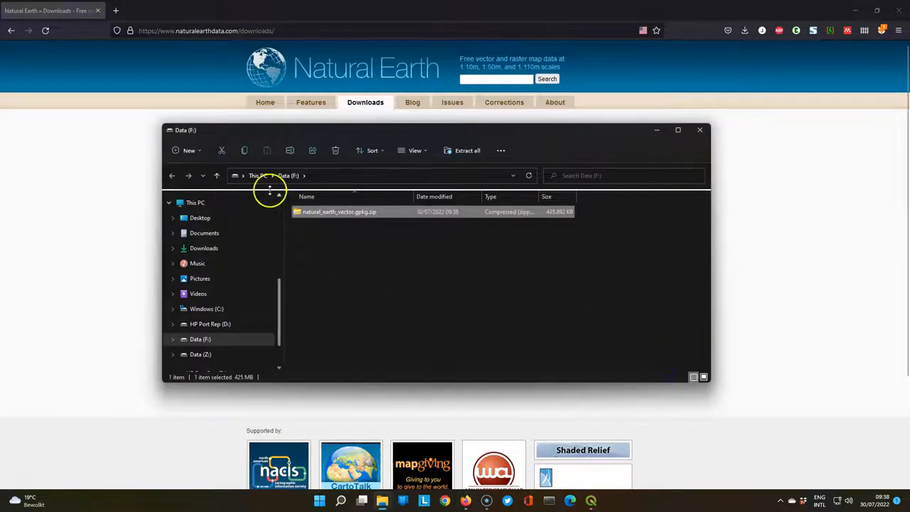
pyautogui.rightClick(338, 212)
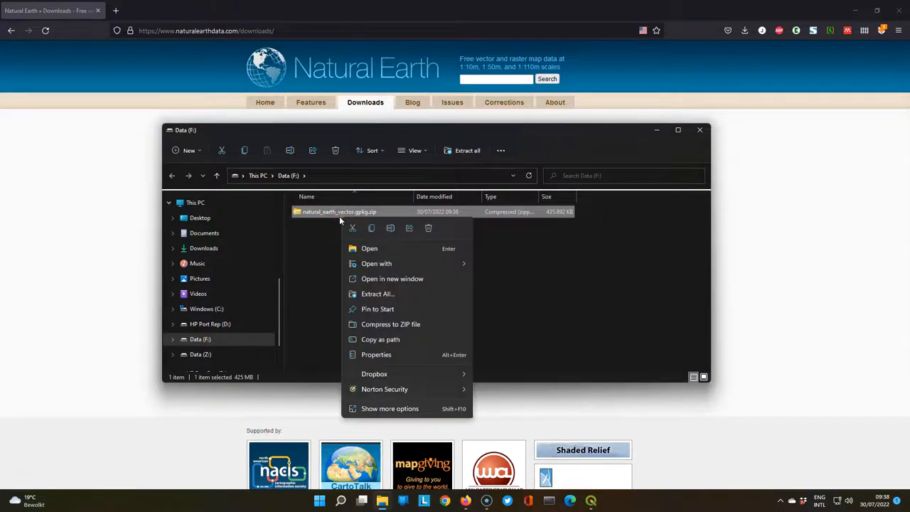
pyautogui.moveTo(398, 293)
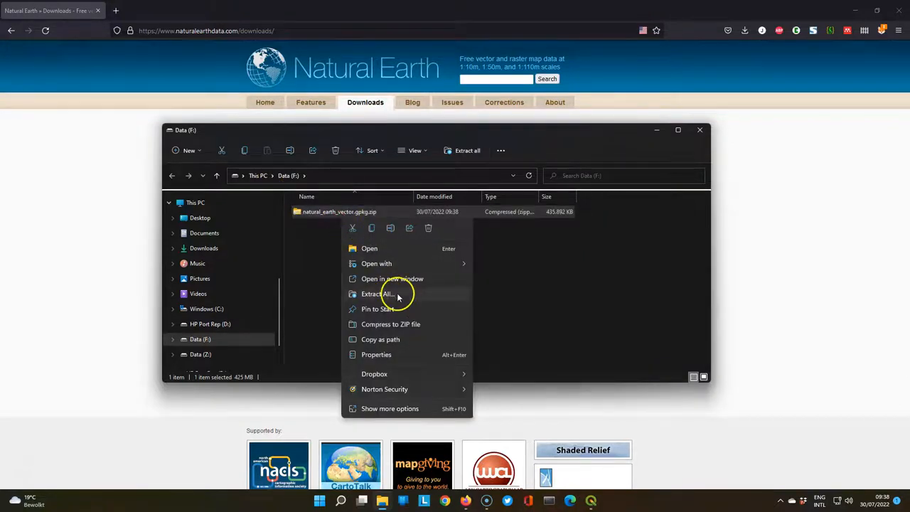
pyautogui.click(378, 293)
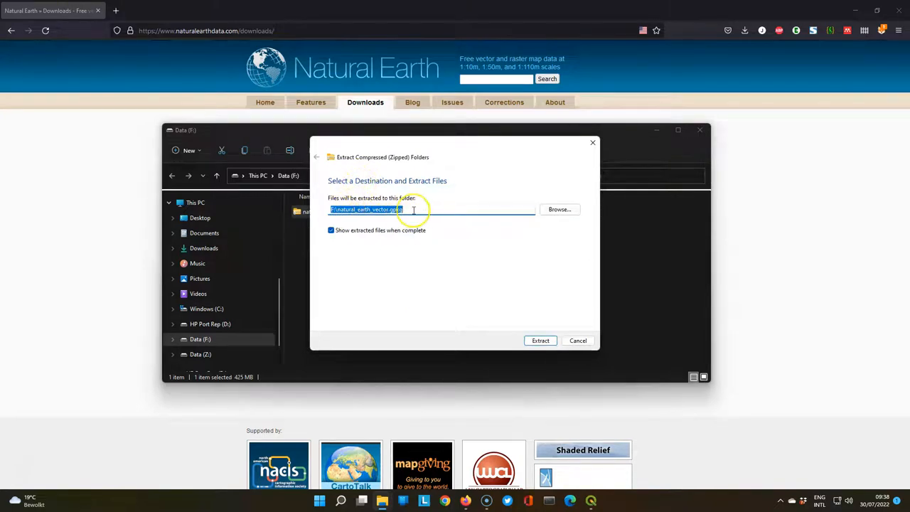
pyautogui.click(413, 209)
pyautogui.write('F:\\Summer')
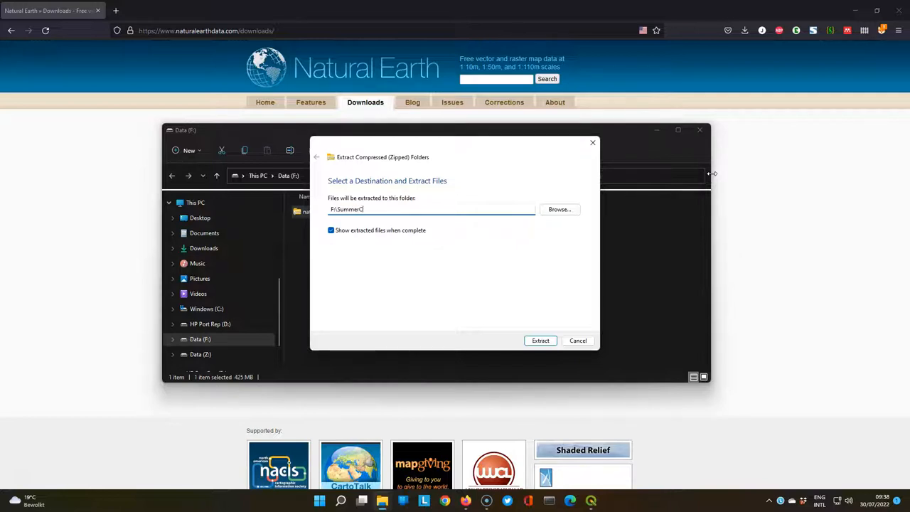
pyautogui.write('Course\\Population')
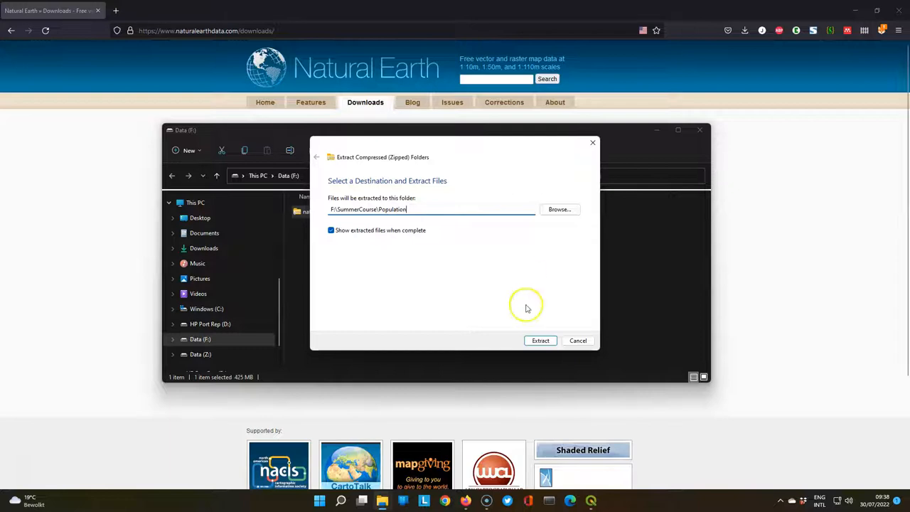
# Step: Extract the zip into the Population folder and browse into its packages folder
pyautogui.click(540, 341)
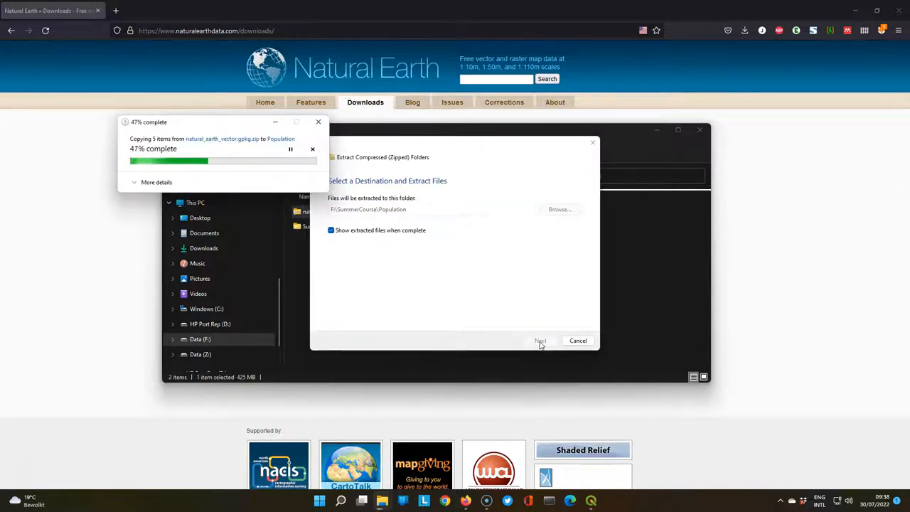
pyautogui.click(540, 341)
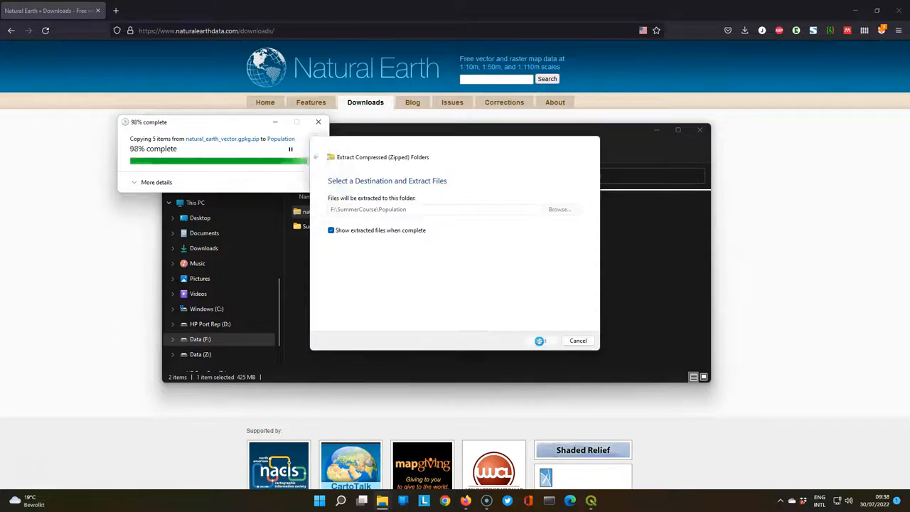
pyautogui.click(541, 340)
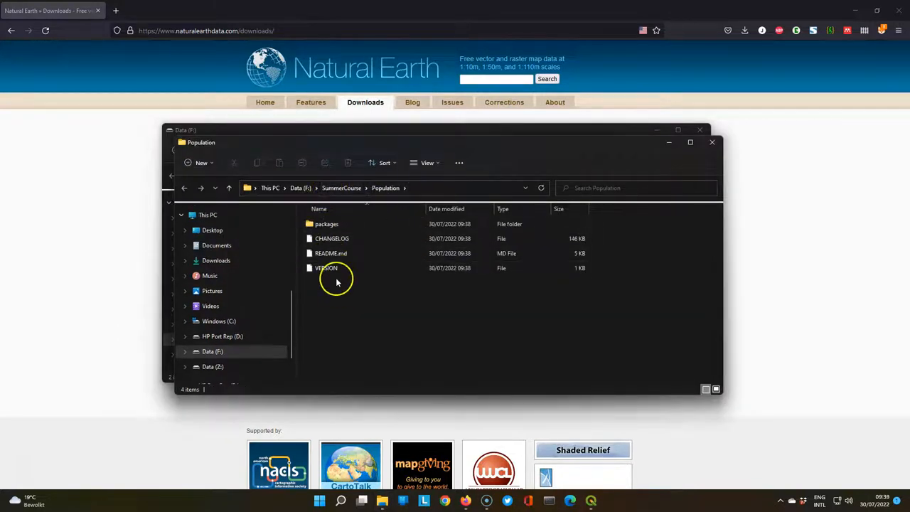
pyautogui.click(327, 225)
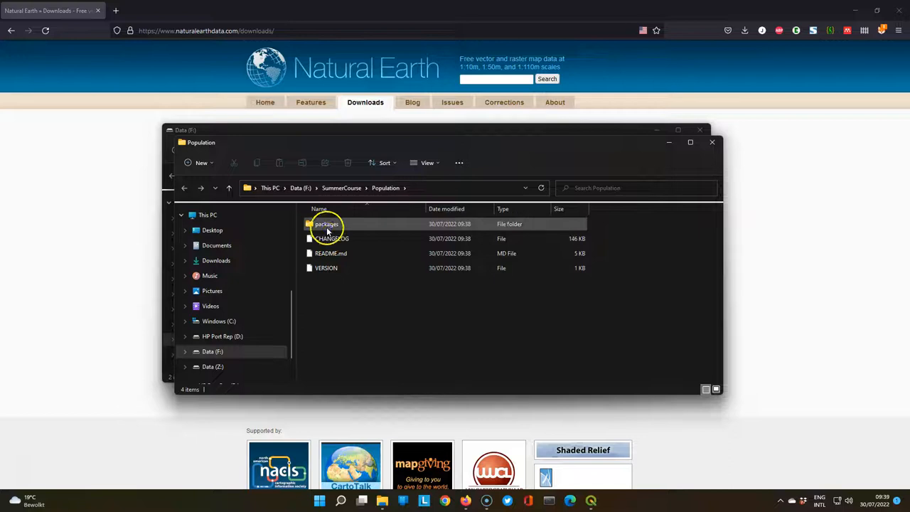
pyautogui.doubleClick(327, 225)
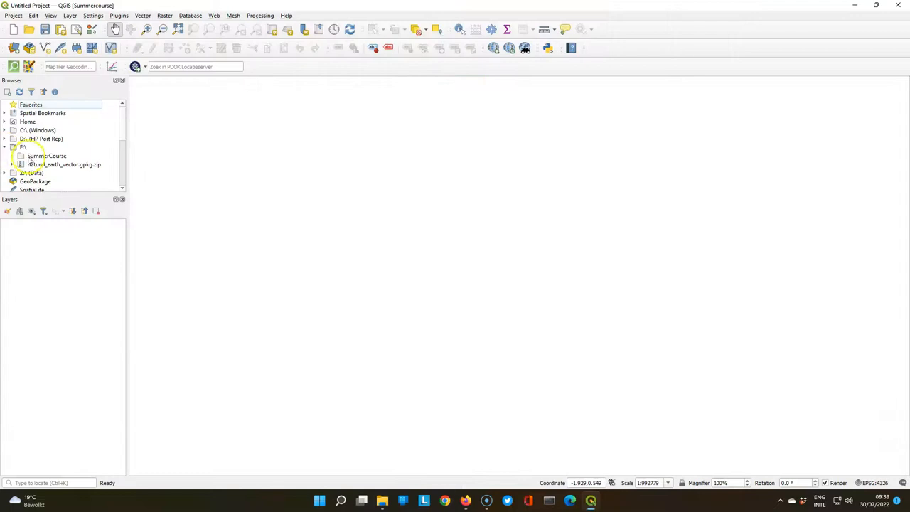
# Step: Add SummerCourse as a Browser favourite and expand it to the natural_earth_vector GeoPackage
pyautogui.rightClick(36, 155)
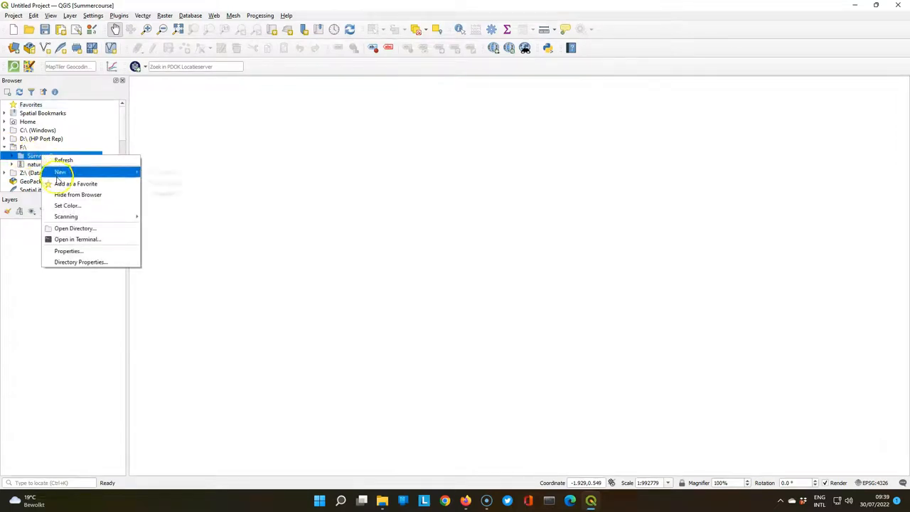
pyautogui.click(76, 184)
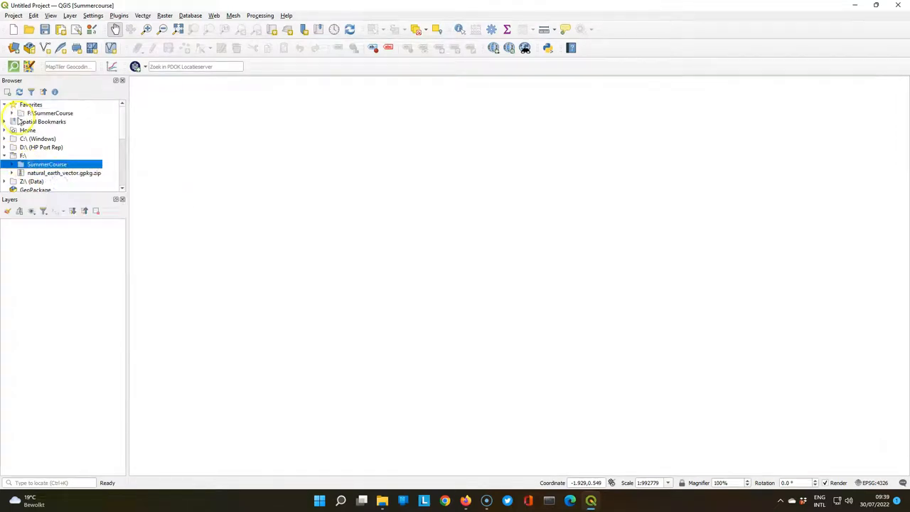
pyautogui.click(12, 114)
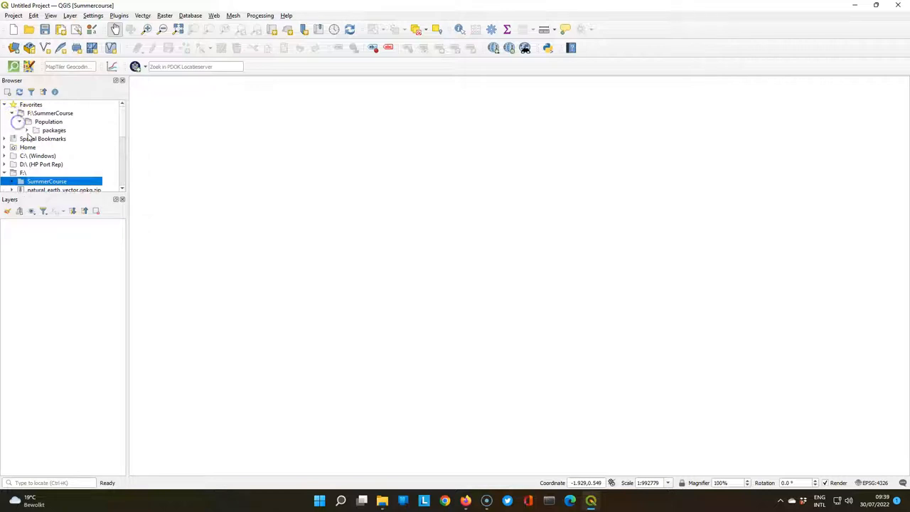
pyautogui.click(37, 131)
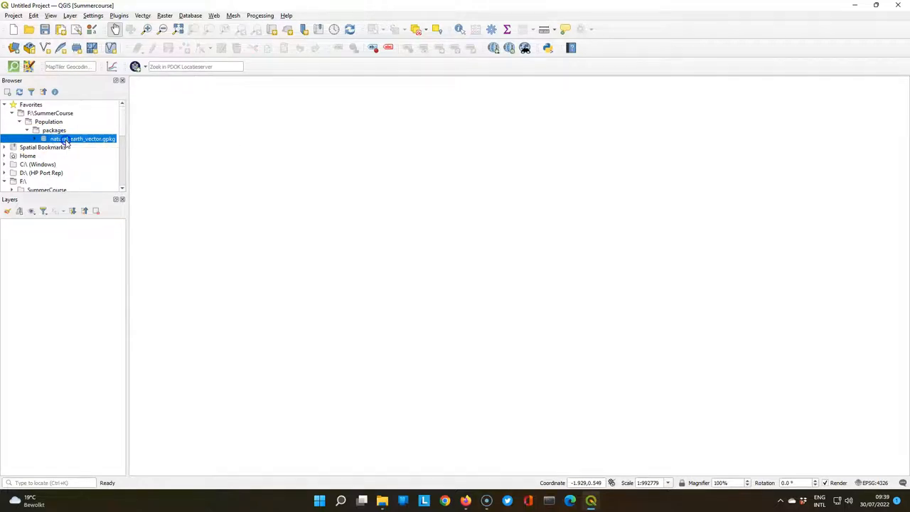
# Step: Add ne_110m_admin_0_countries_lakes and ne_110m_populated_places from the GeoPackage to the map
pyautogui.doubleClick(82, 139)
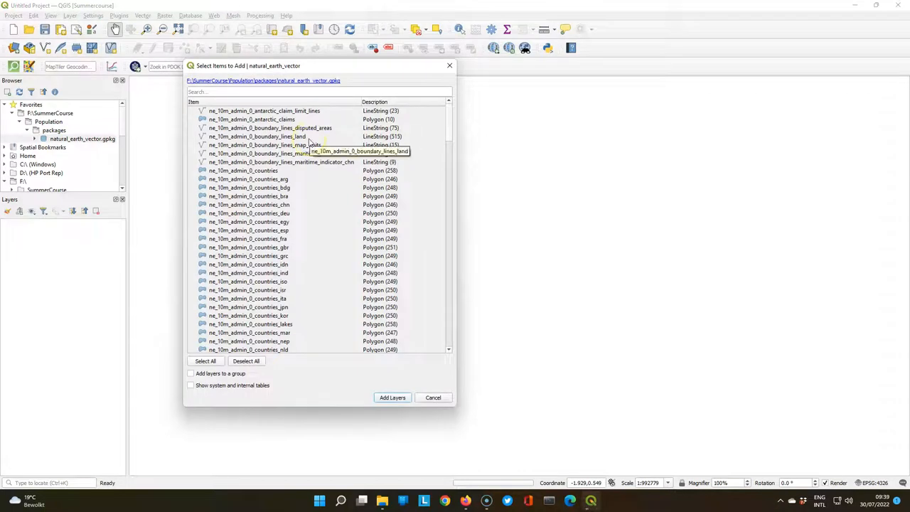
pyautogui.moveTo(526, 165)
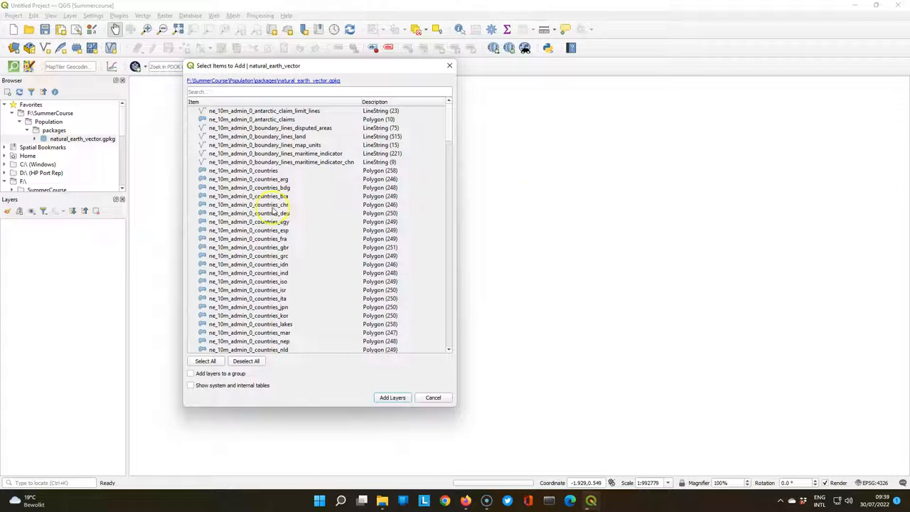
pyautogui.scroll(-3)
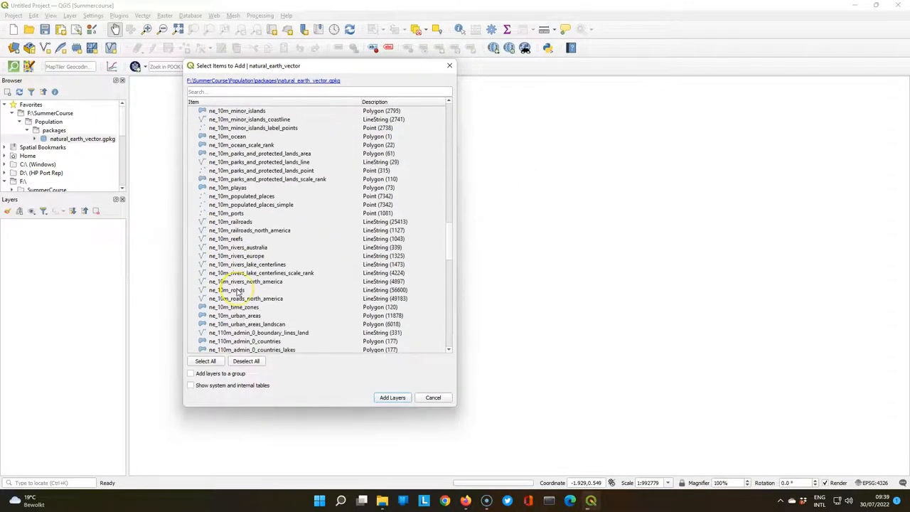
pyautogui.scroll(-3)
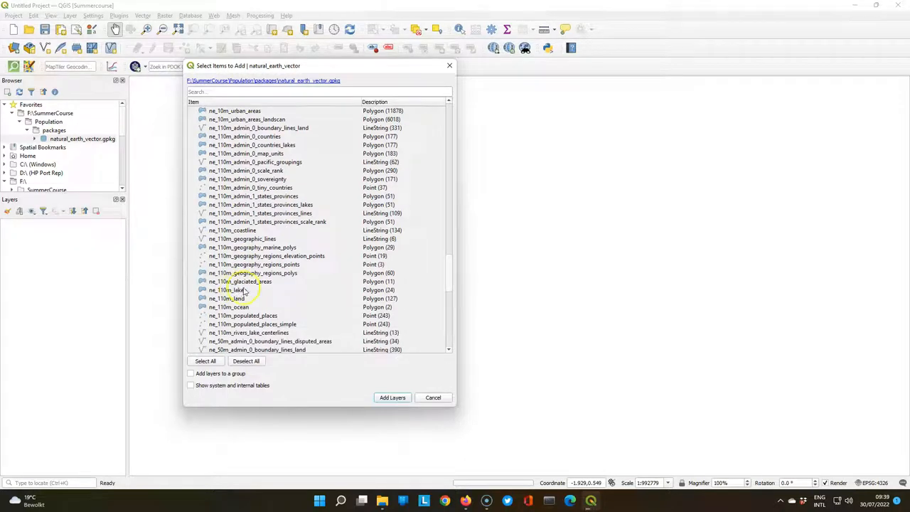
pyautogui.moveTo(296, 292)
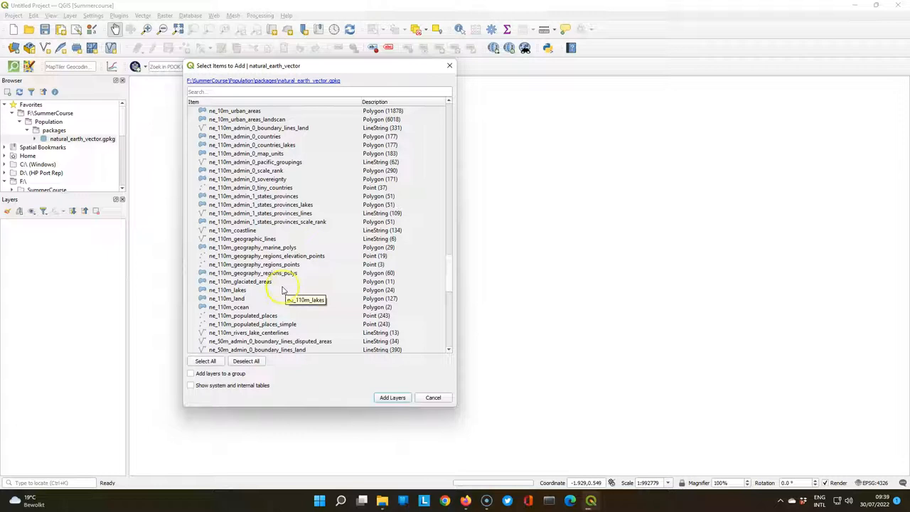
pyautogui.moveTo(267, 148)
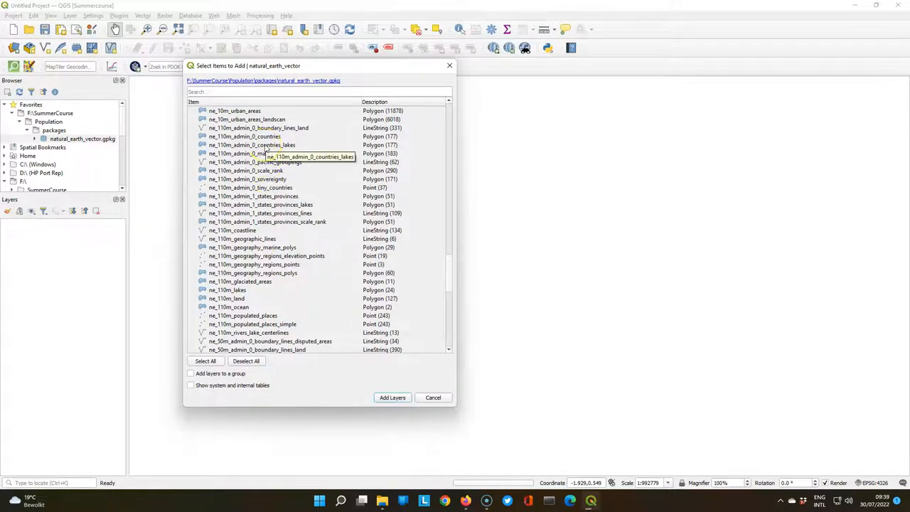
pyautogui.click(251, 145)
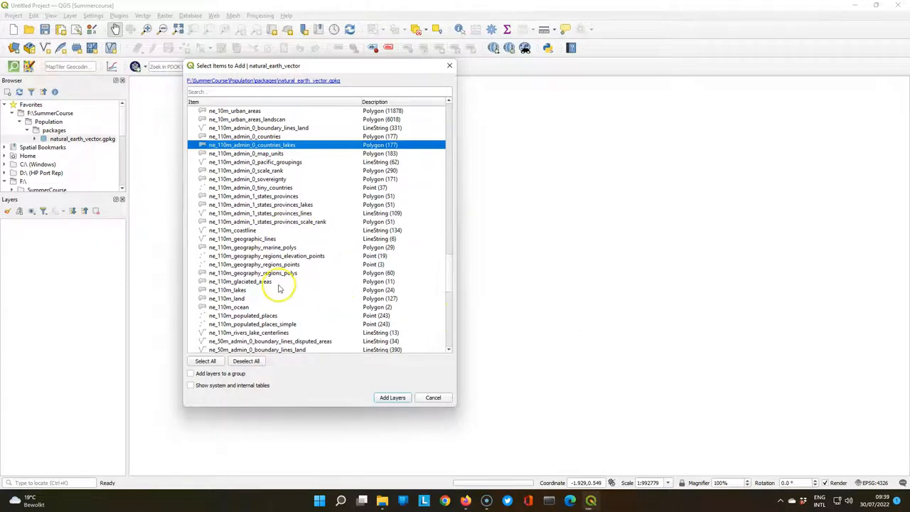
pyautogui.click(243, 315)
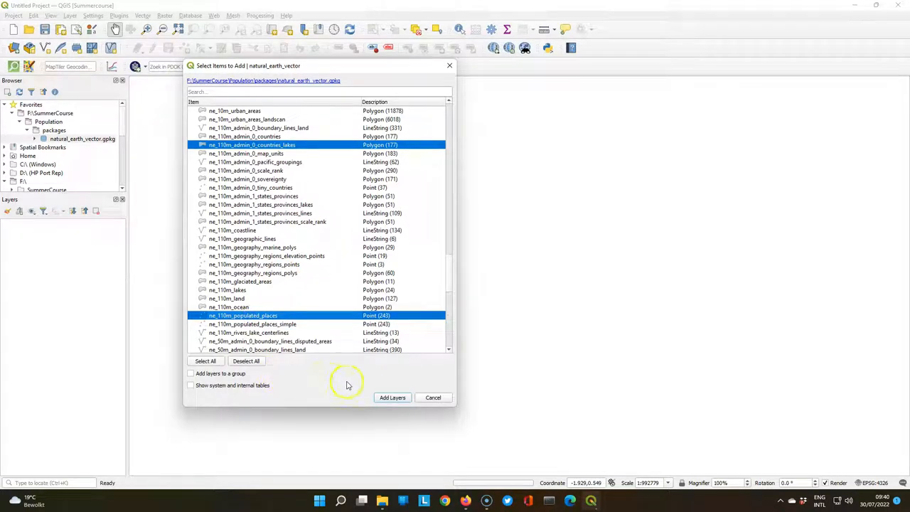
pyautogui.click(392, 398)
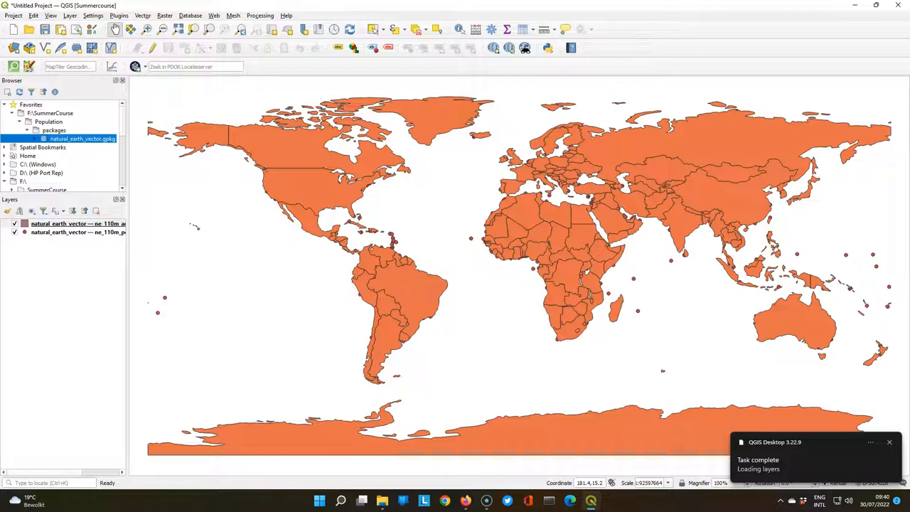
# Step: Hide the populated places layer and bring up the countries layer's fill styling
pyautogui.click(71, 232)
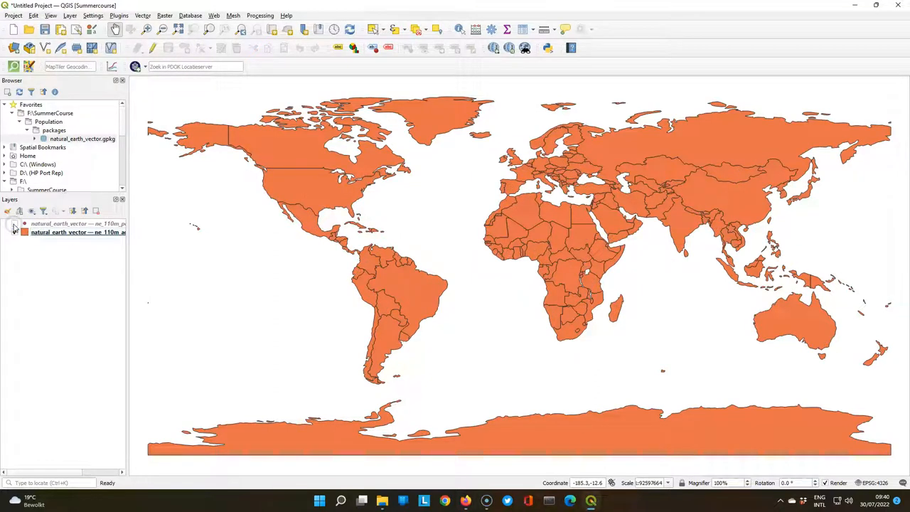
pyautogui.click(71, 232)
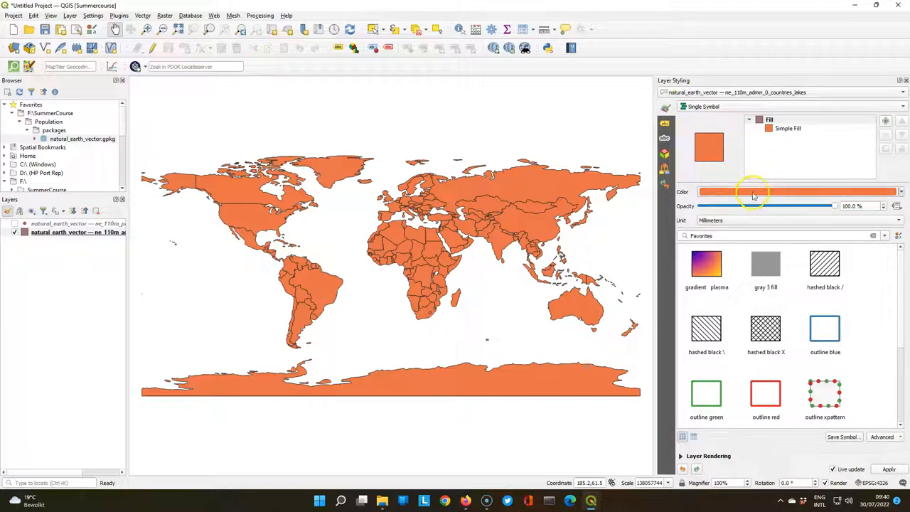
# Step: Give the light grey countries a white stroke and show the populated places points again
pyautogui.click(754, 192)
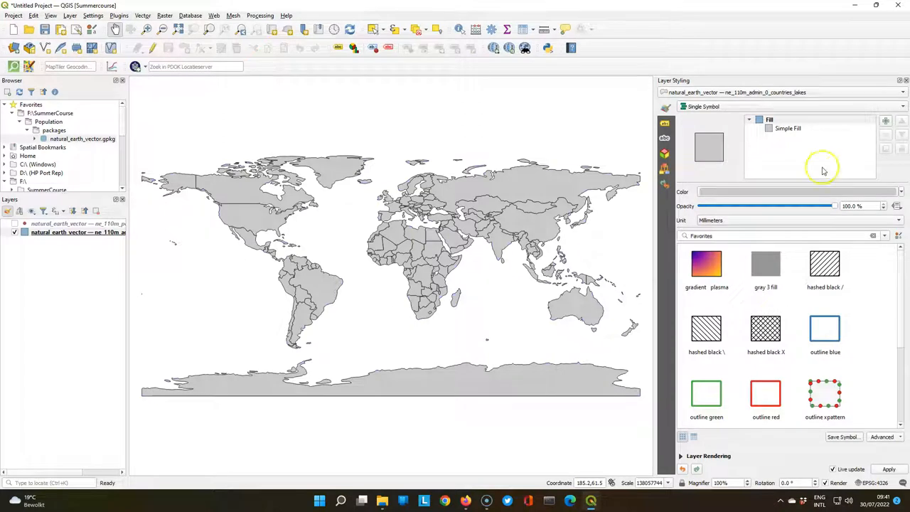
pyautogui.click(788, 128)
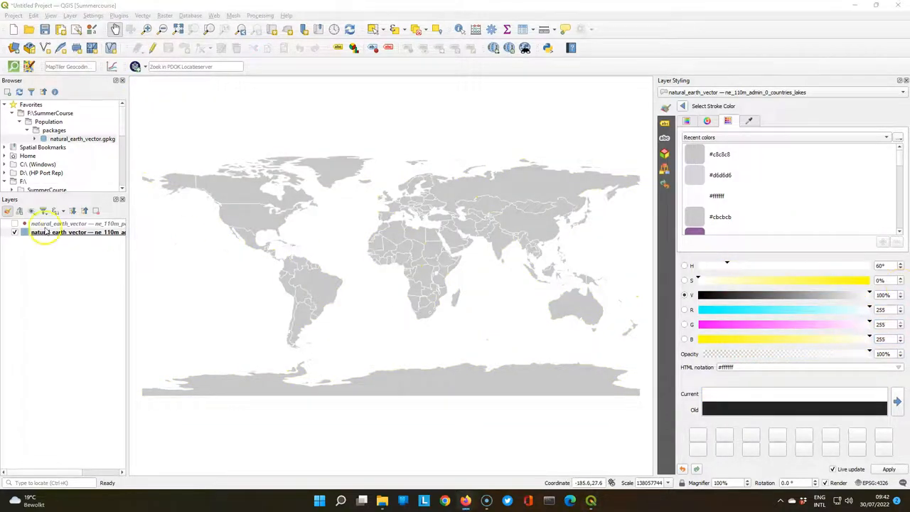
pyautogui.click(15, 223)
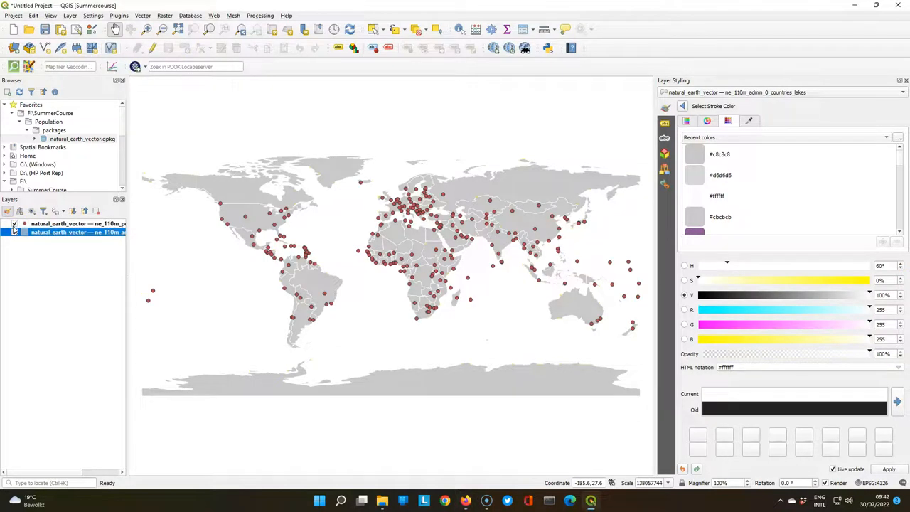
# Step: Render populated places as Graduated by POP_MAX with the Size method, classified into five classes
pyautogui.click(71, 223)
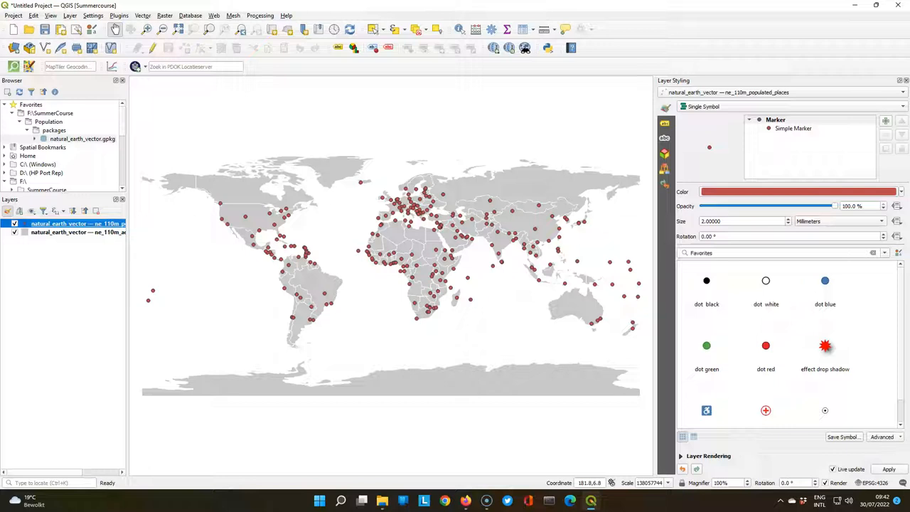
pyautogui.click(711, 105)
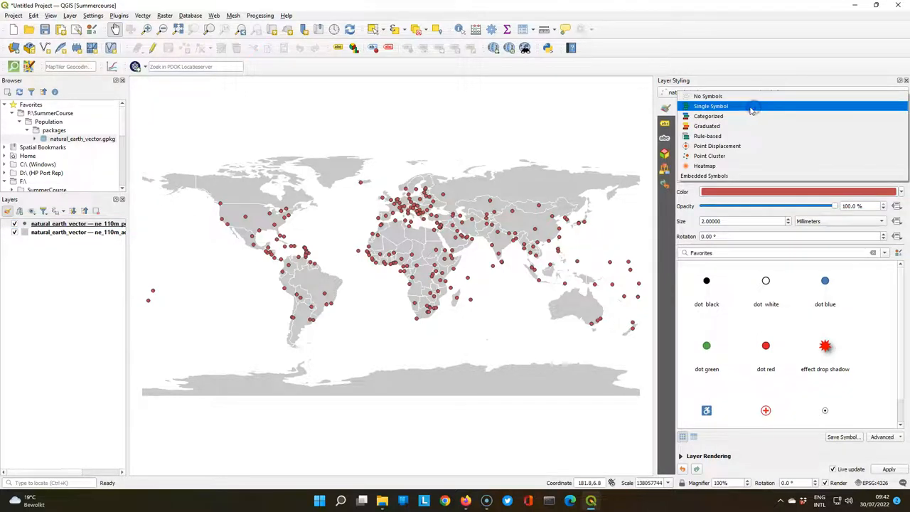
pyautogui.click(706, 125)
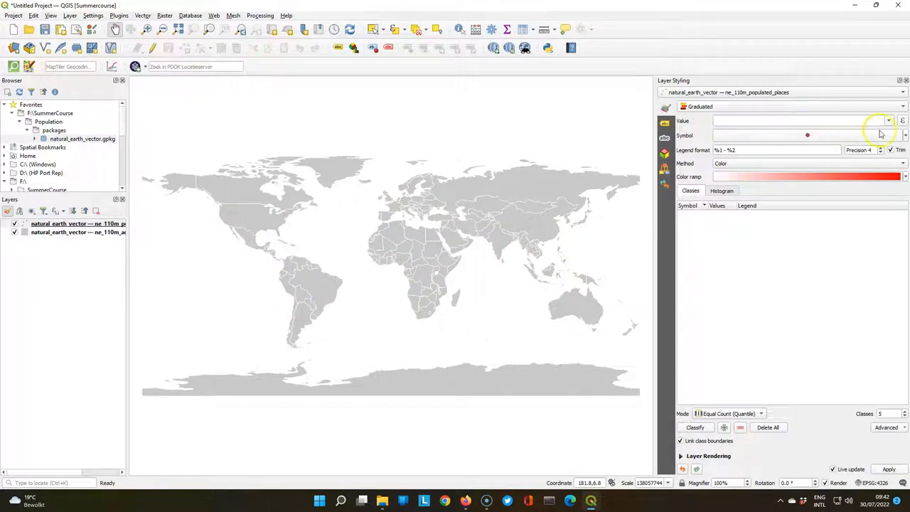
pyautogui.click(887, 120)
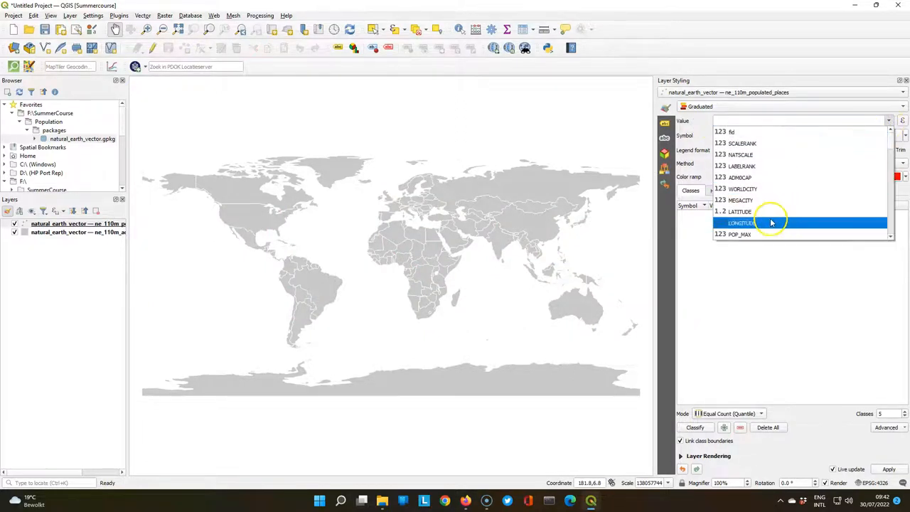
pyautogui.click(739, 233)
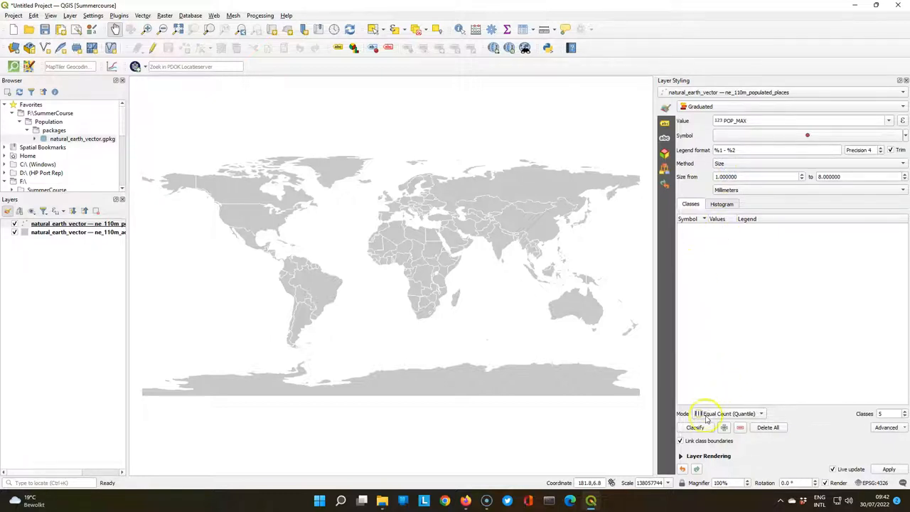
pyautogui.click(695, 426)
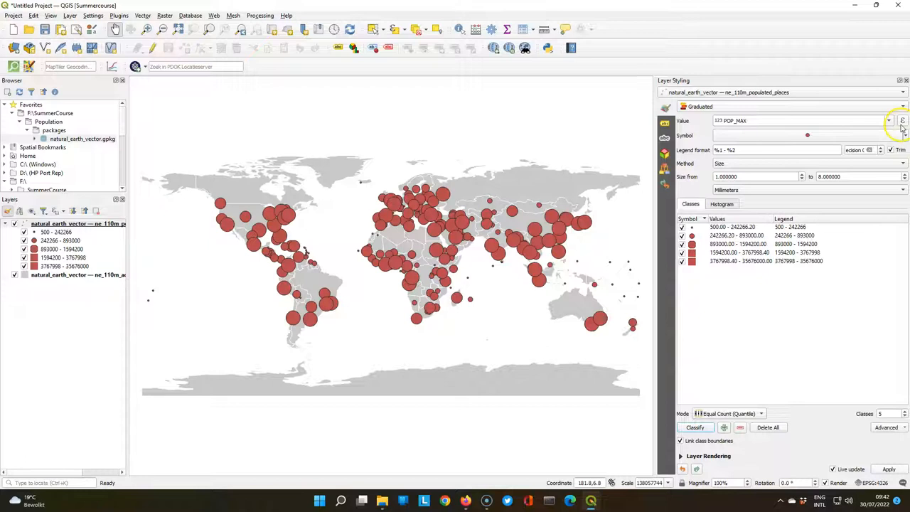
pyautogui.click(901, 119)
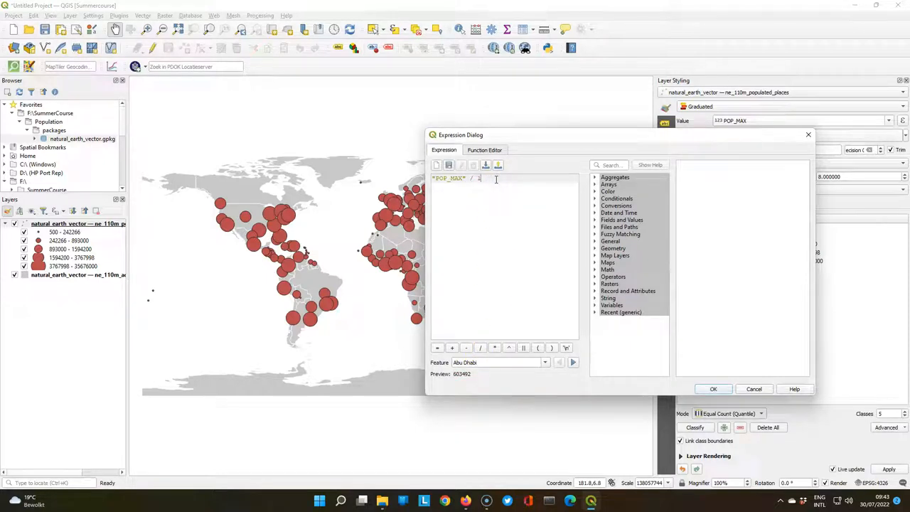
# Step: Set the value expression to "POP_MAX" / 1000000 and reclassify the city circles
pyautogui.write('1000000')
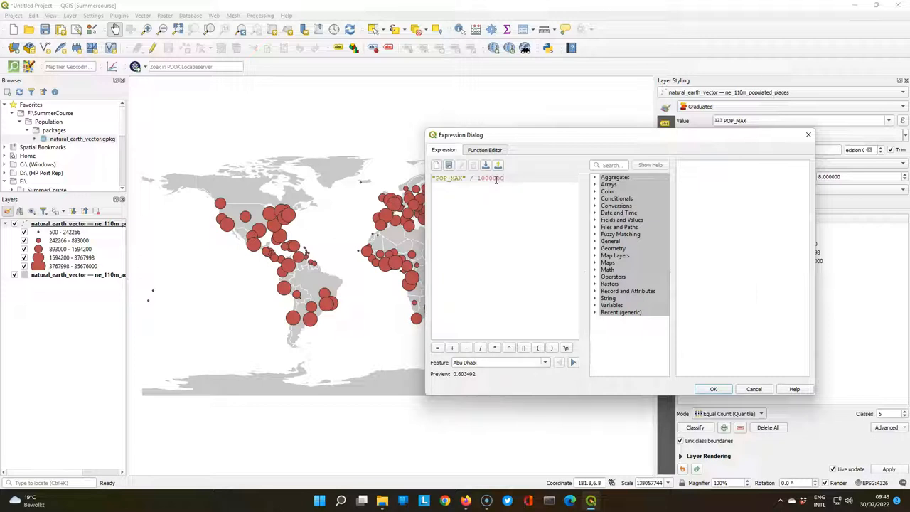
pyautogui.click(714, 389)
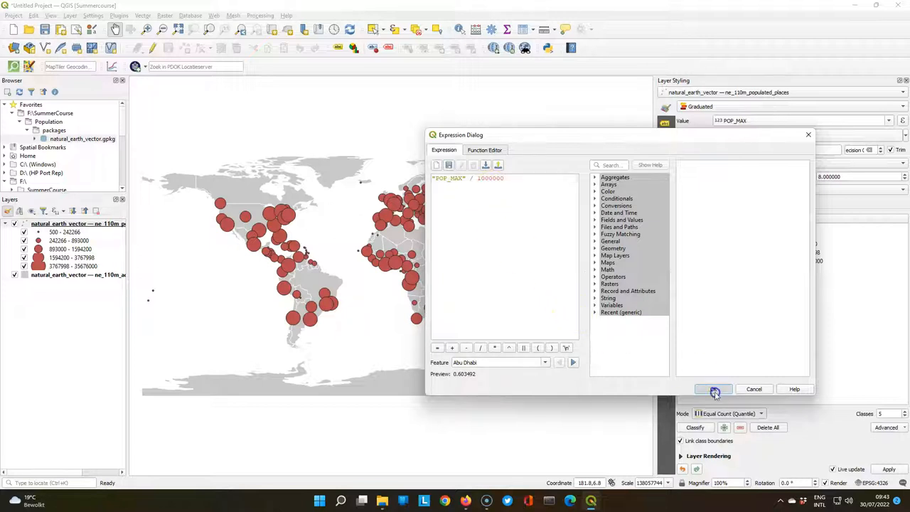
pyautogui.click(714, 390)
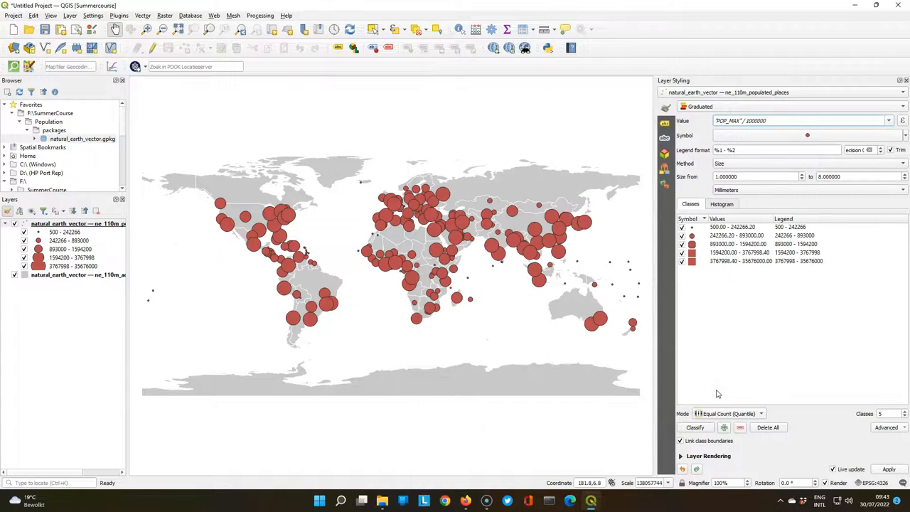
pyautogui.click(695, 426)
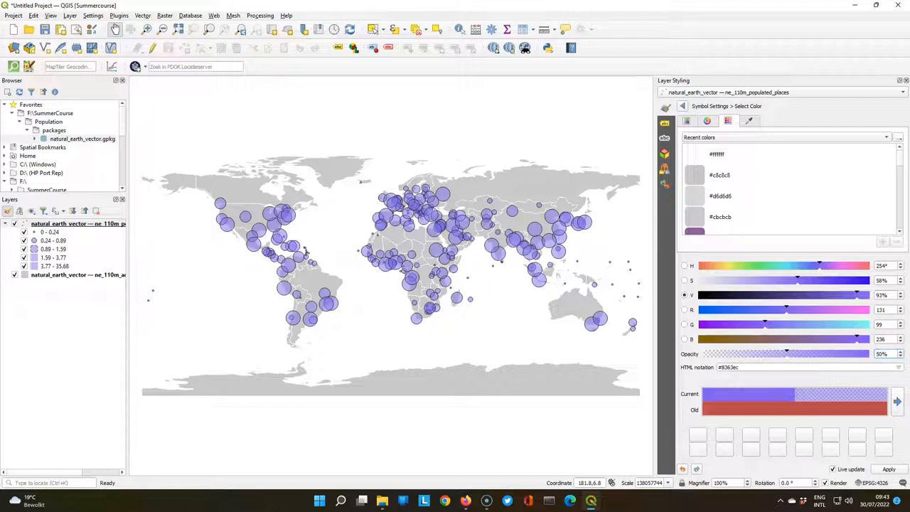
# Step: Use Pretty Breaks mode with trimmed legend labels for 0–10, 10–20, 20–30, 30–35.7 million classes
pyautogui.click(682, 105)
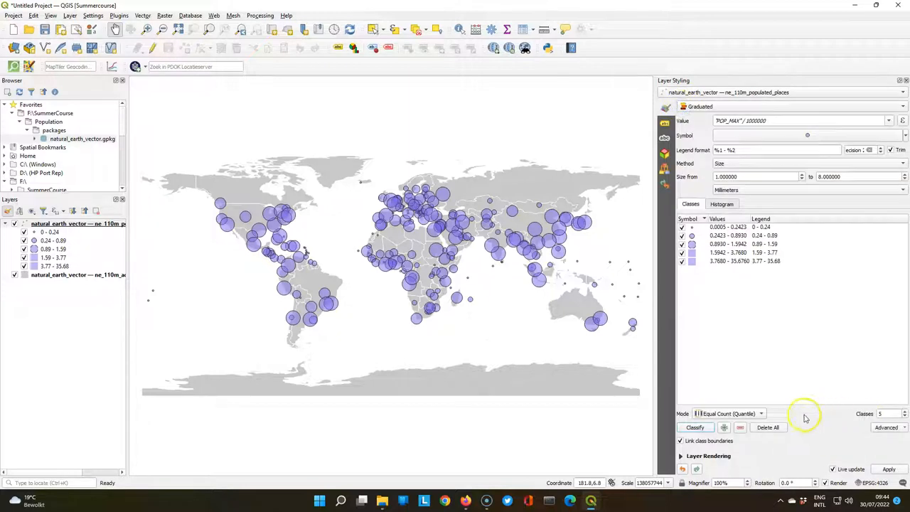
pyautogui.click(727, 413)
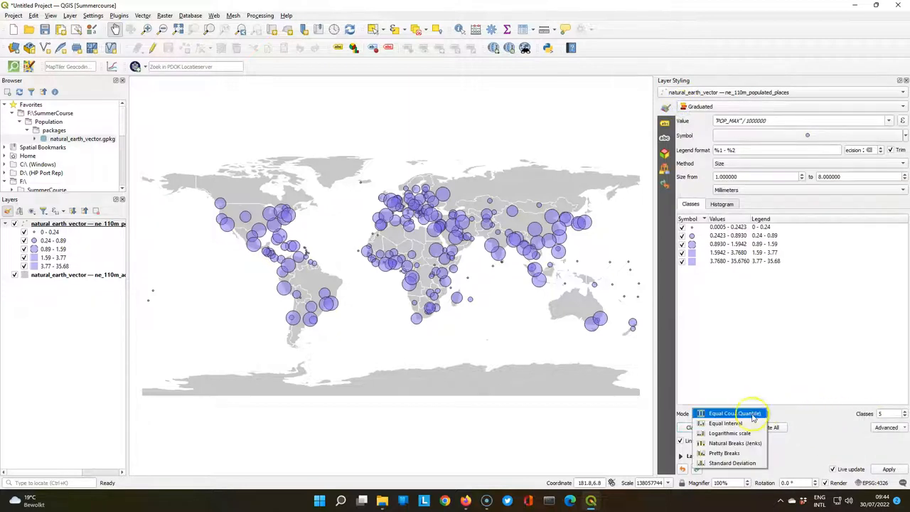
pyautogui.click(725, 452)
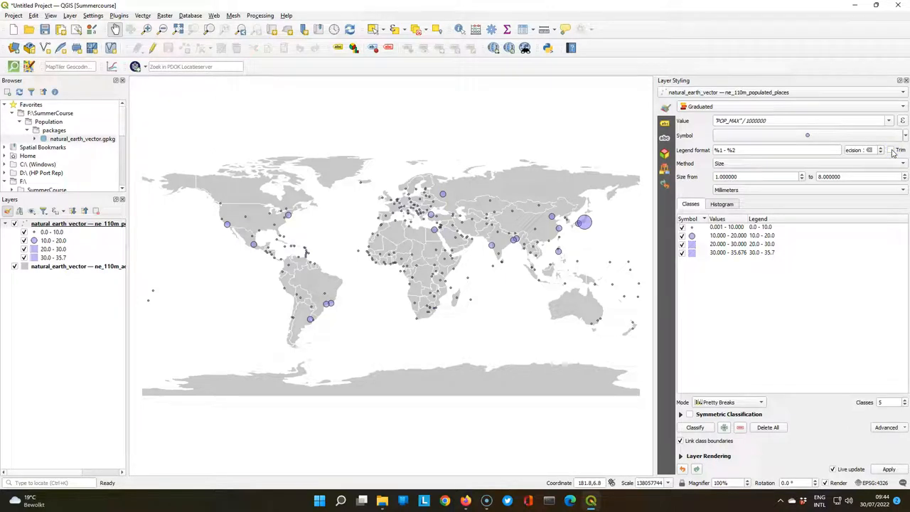
pyautogui.click(890, 151)
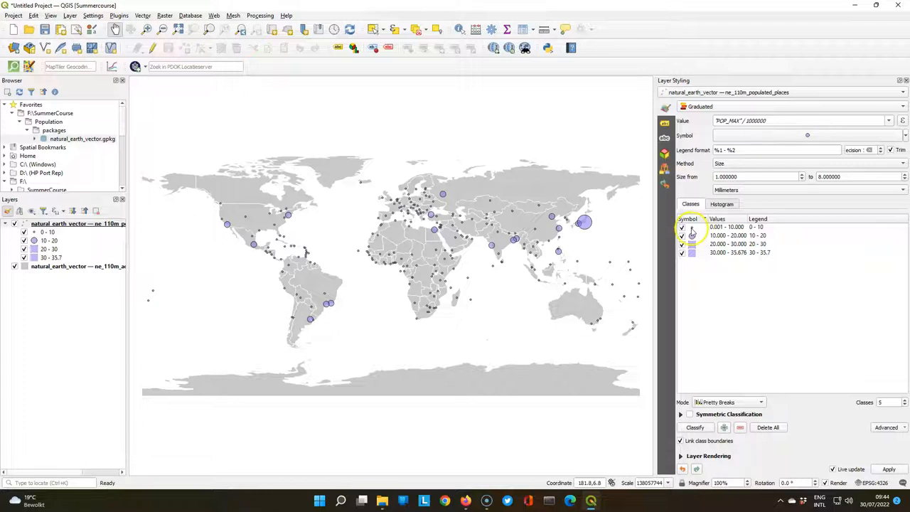
pyautogui.click(725, 226)
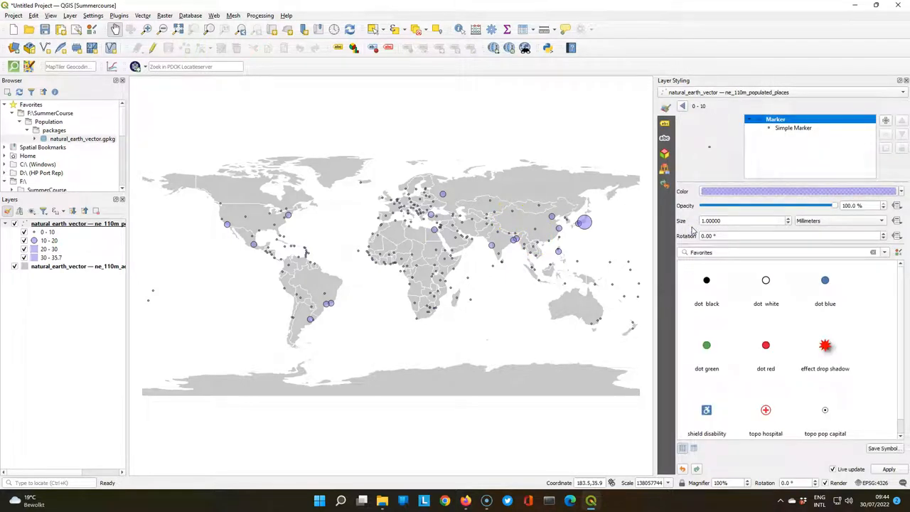
# Step: Set the class symbols' Simple Marker stroke style to No Pen so the circles have no outline
pyautogui.click(793, 128)
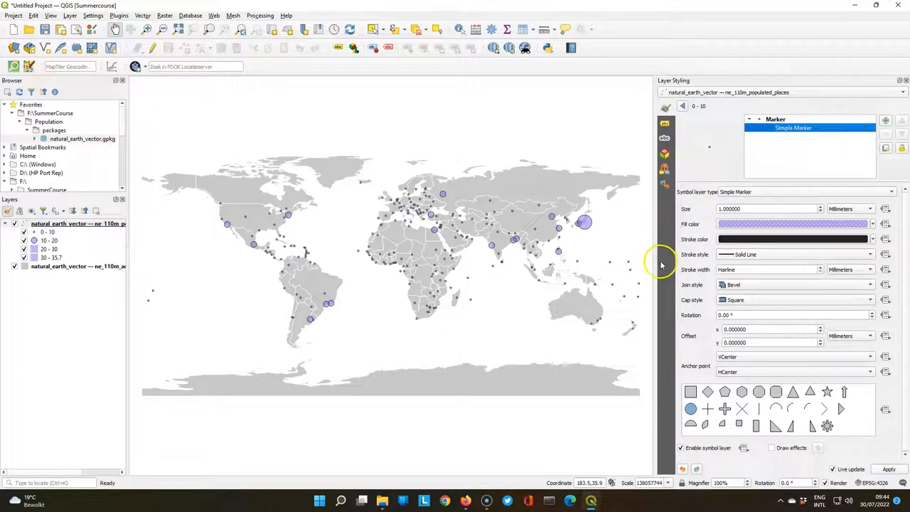
pyautogui.moveTo(817, 259)
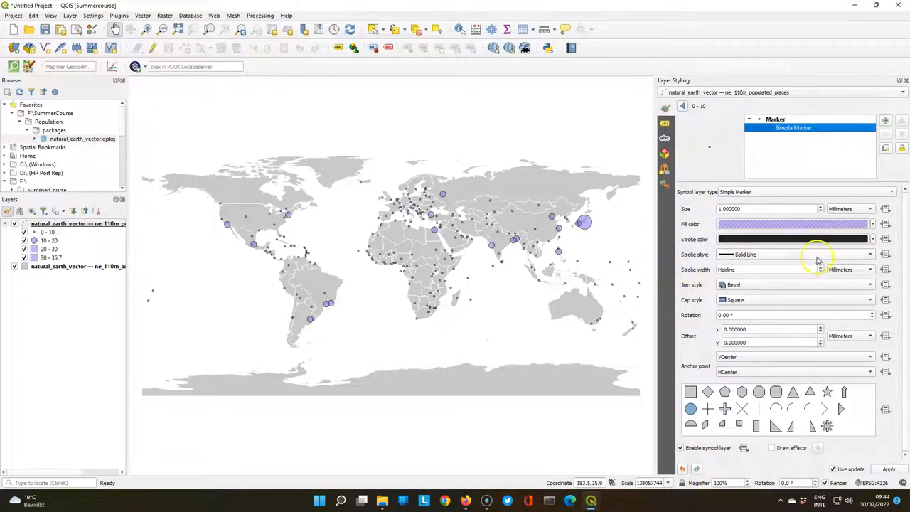
pyautogui.click(796, 253)
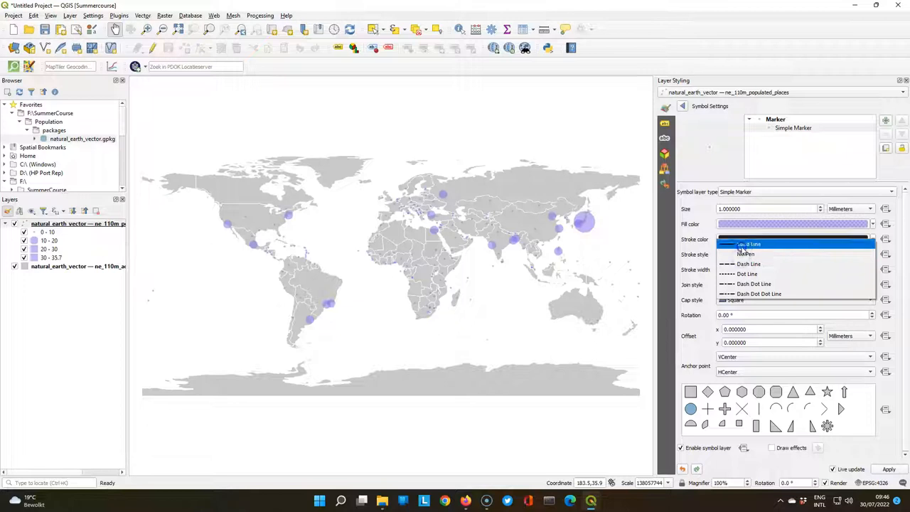
pyautogui.click(747, 244)
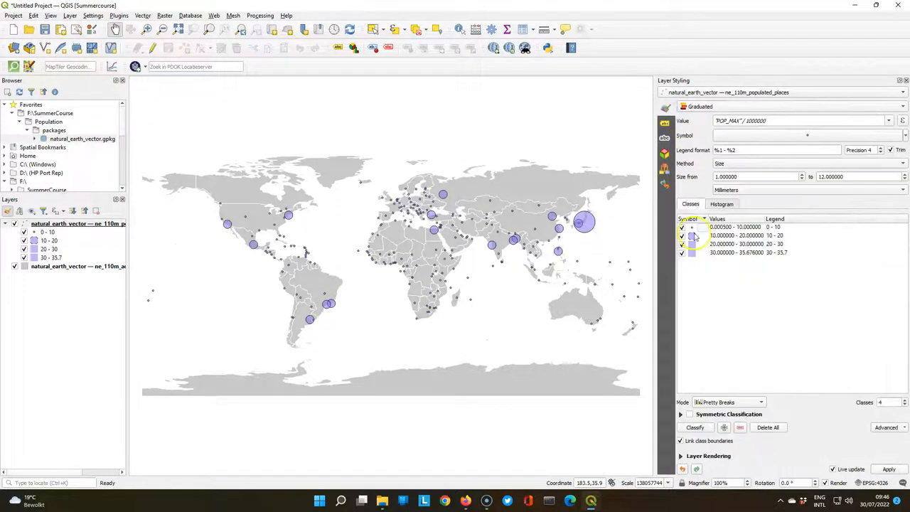
pyautogui.click(691, 227)
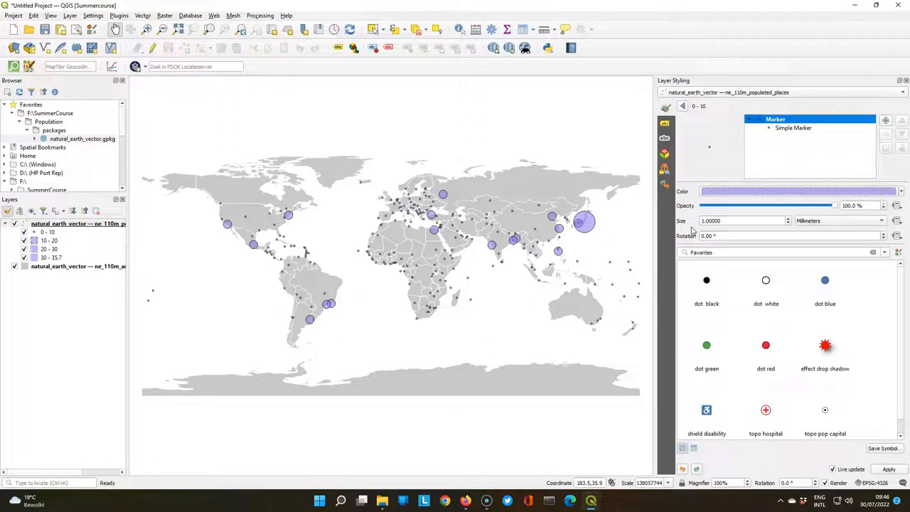
pyautogui.click(793, 128)
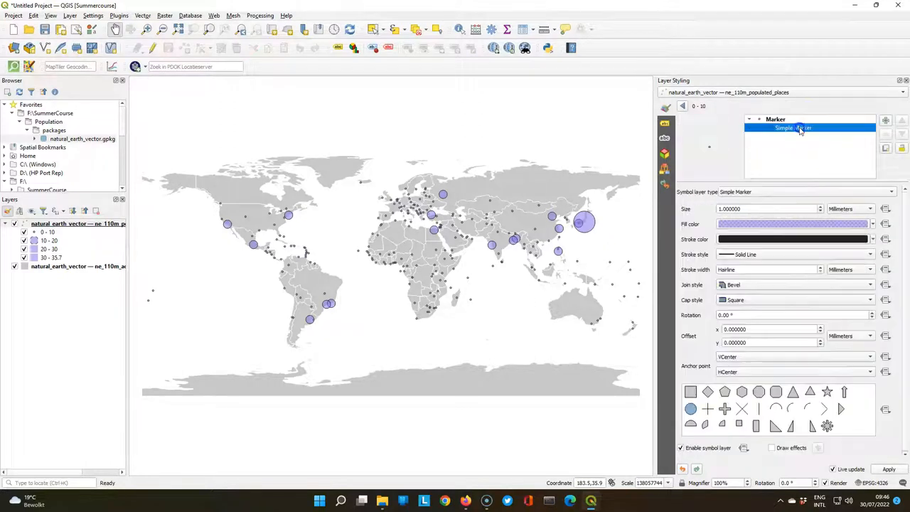
pyautogui.click(793, 253)
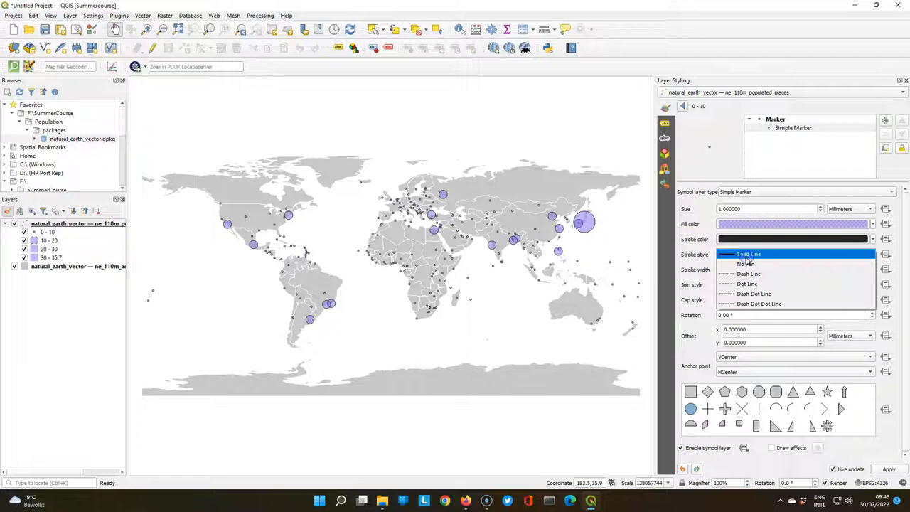
pyautogui.click(745, 263)
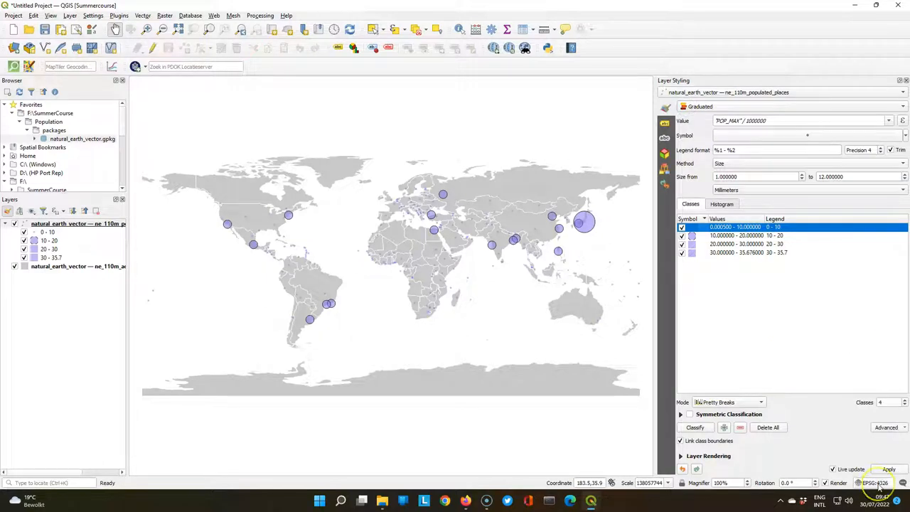
# Step: Set the project CRS to WGS 84 / Equal Earth Greenwich, filtering the list for 'equal earth'
pyautogui.click(876, 483)
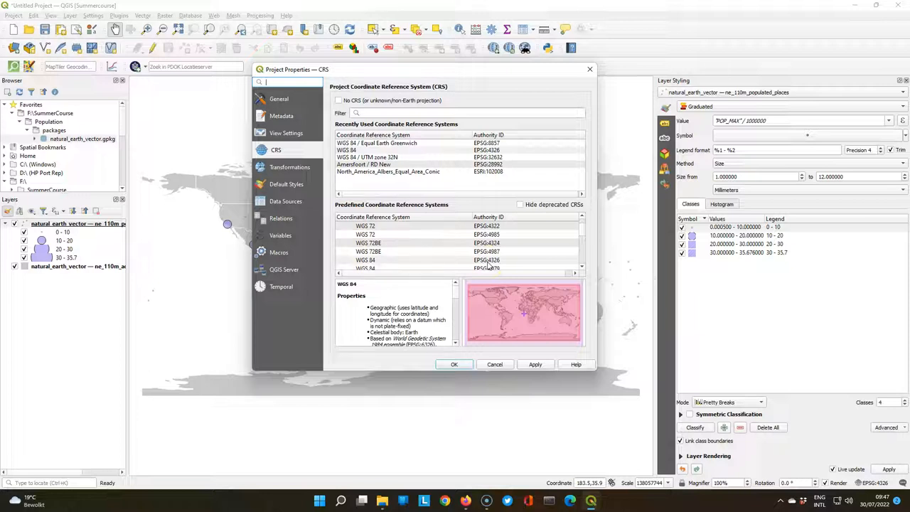
pyautogui.write('equal earth')
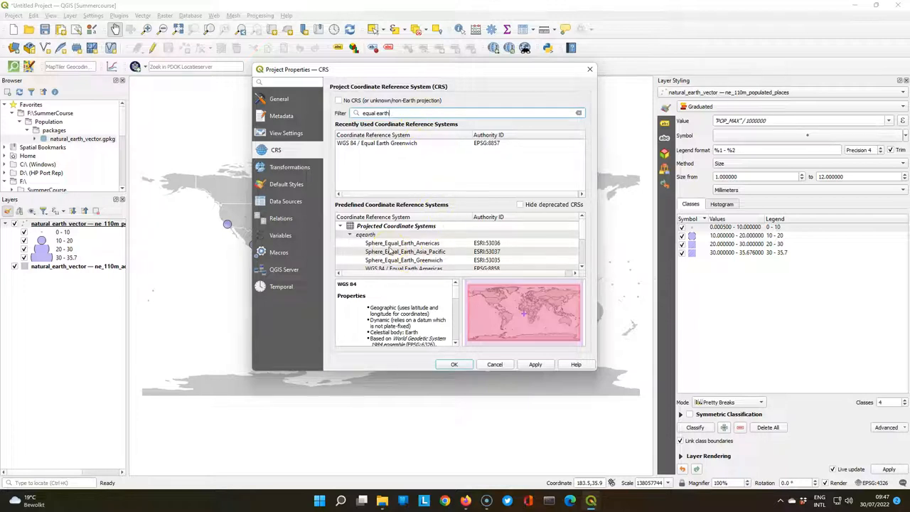
pyautogui.scroll(-3)
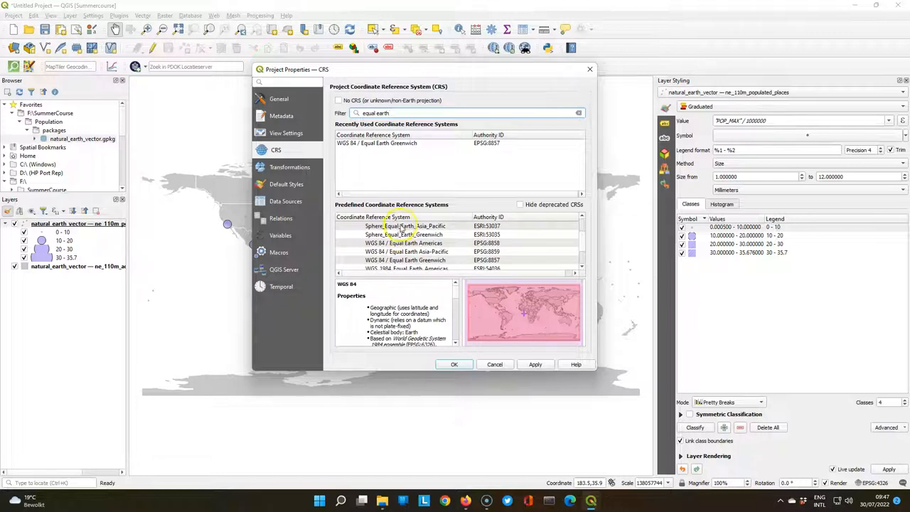
pyautogui.click(405, 258)
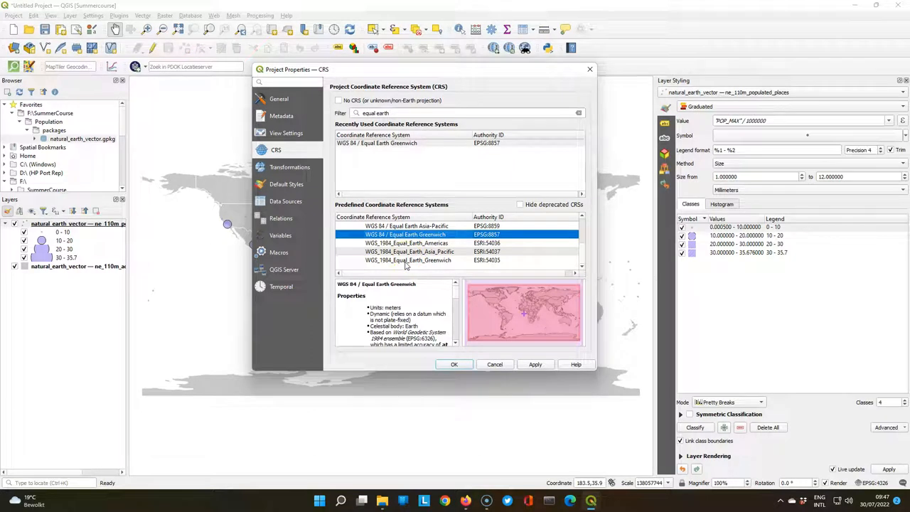
pyautogui.click(455, 364)
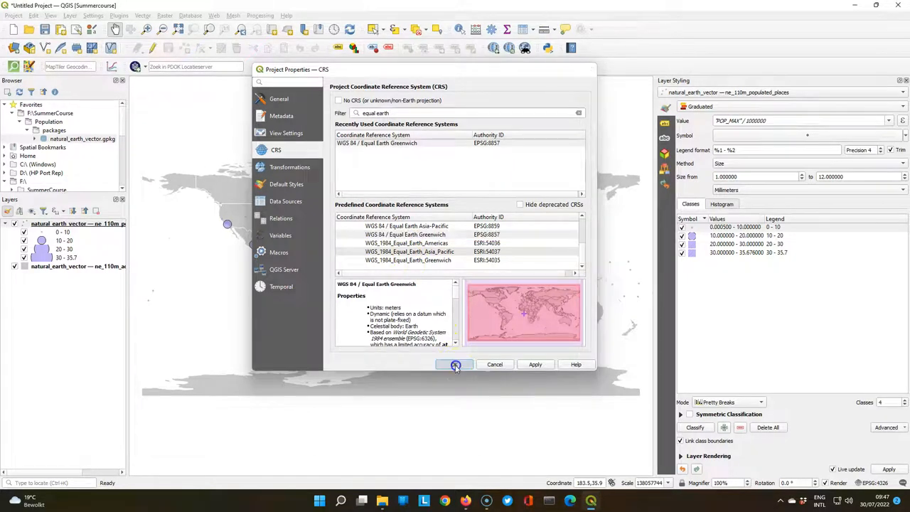
pyautogui.click(455, 364)
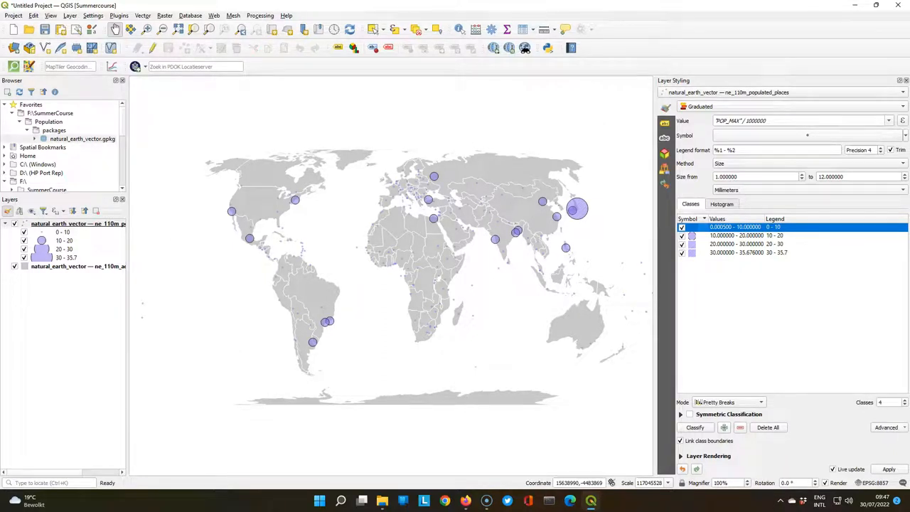
# Step: Add ne_110m_ocean from the Natural Earth geopackage, fill it light blue and set its stroke to No Pen
pyautogui.click(82, 139)
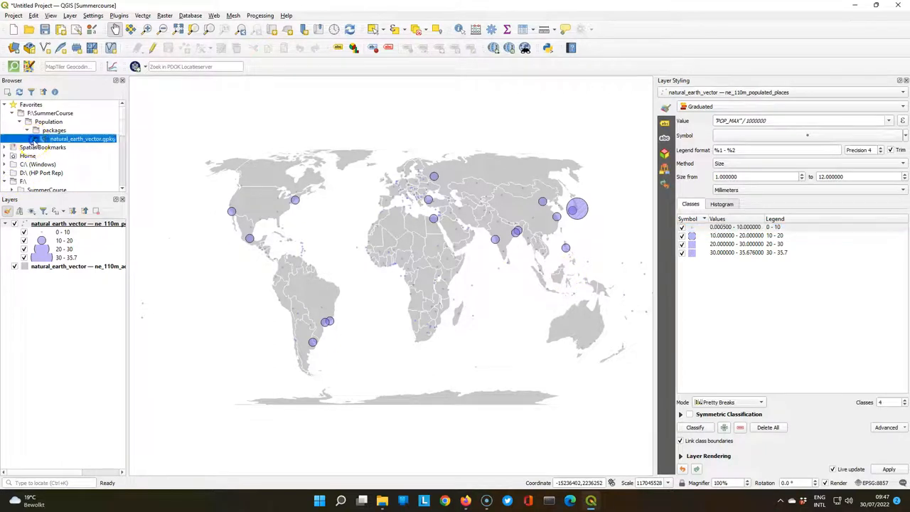
pyautogui.click(23, 139)
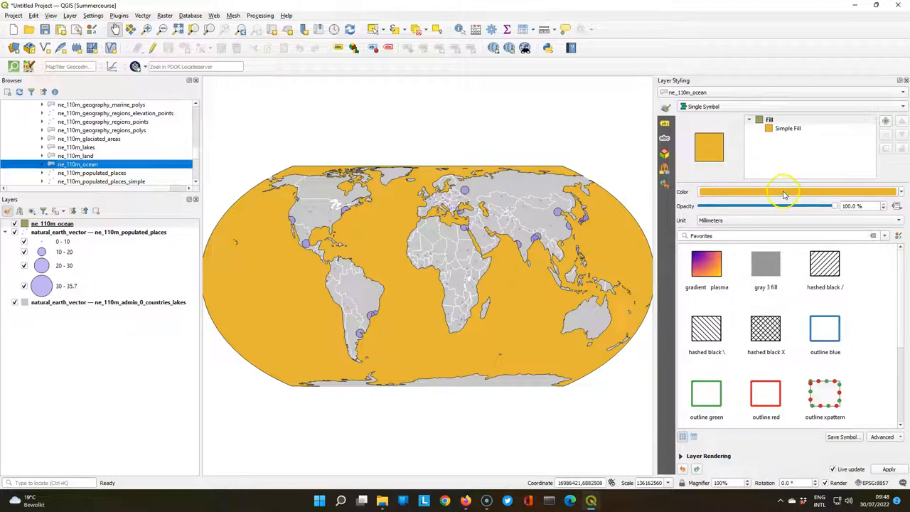
pyautogui.click(782, 192)
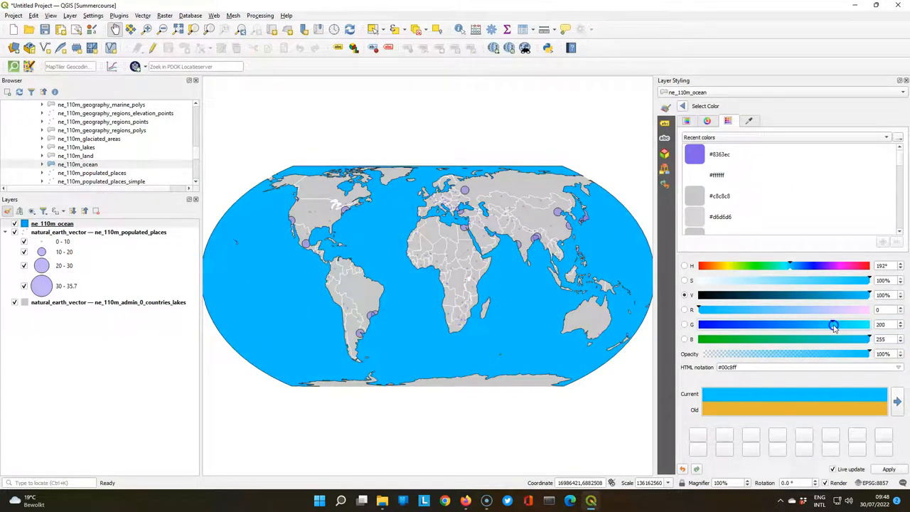
pyautogui.moveTo(833, 279); pyautogui.dragTo(768, 279)
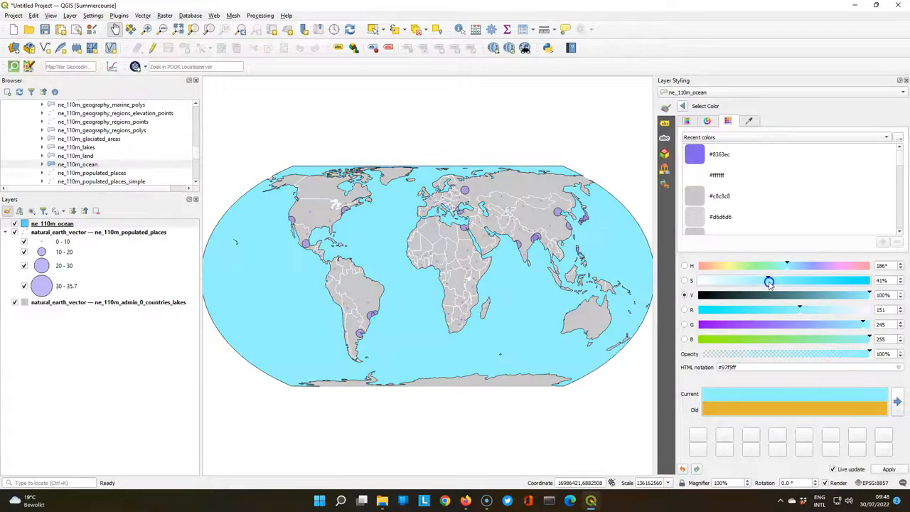
pyautogui.moveTo(768, 280); pyautogui.dragTo(722, 280)
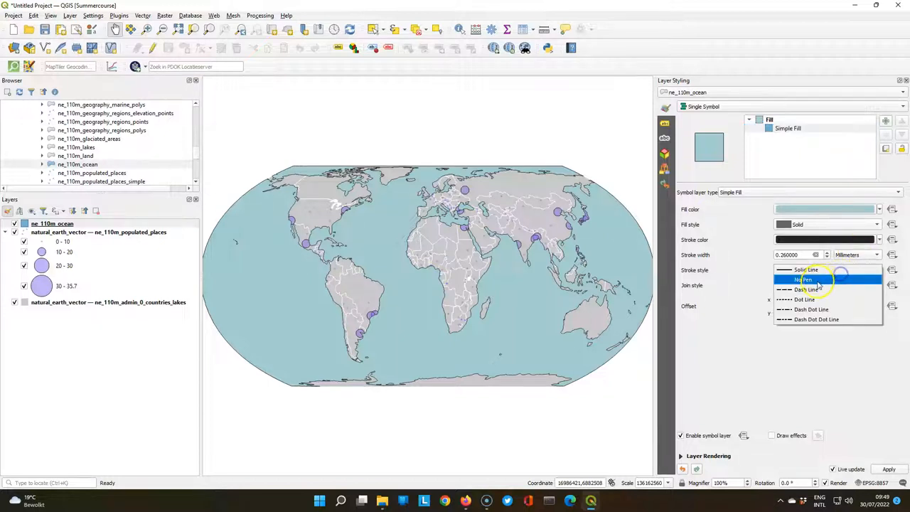
pyautogui.click(804, 279)
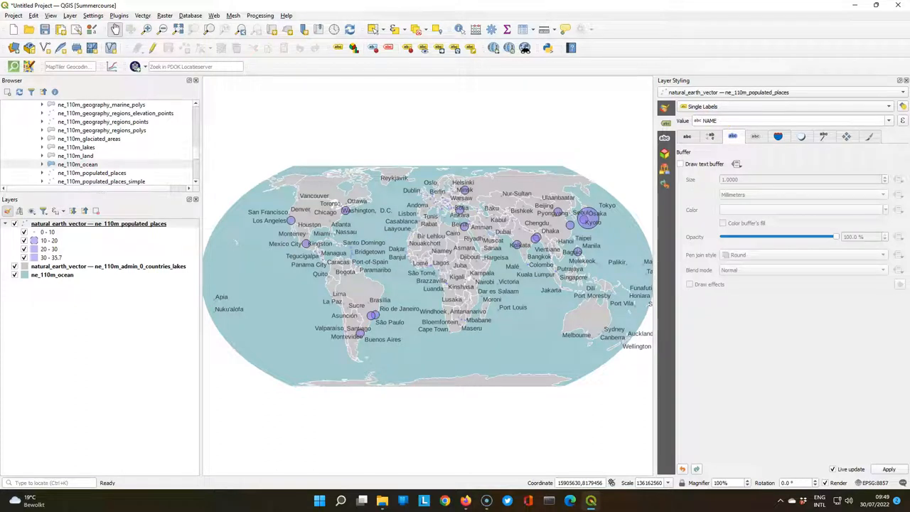
# Step: Set the city label font to Calibri at a smaller size
pyautogui.click(688, 137)
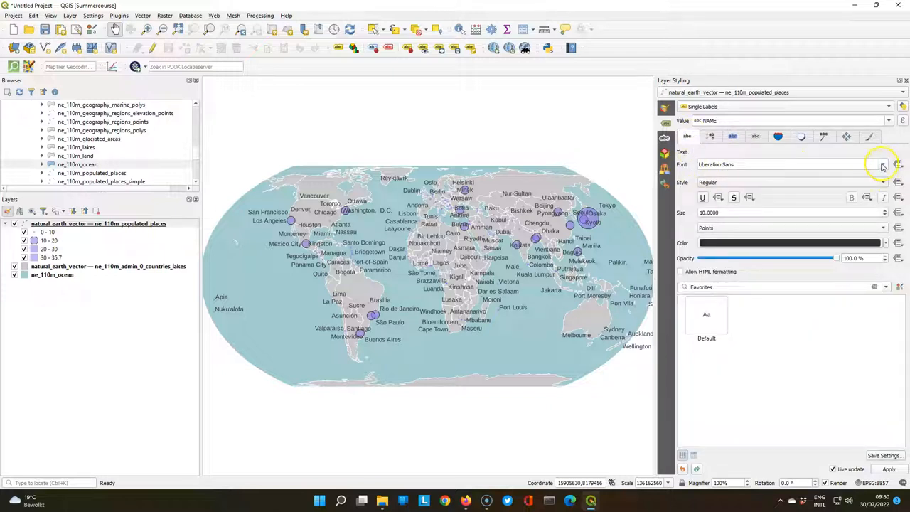
pyautogui.click(883, 165)
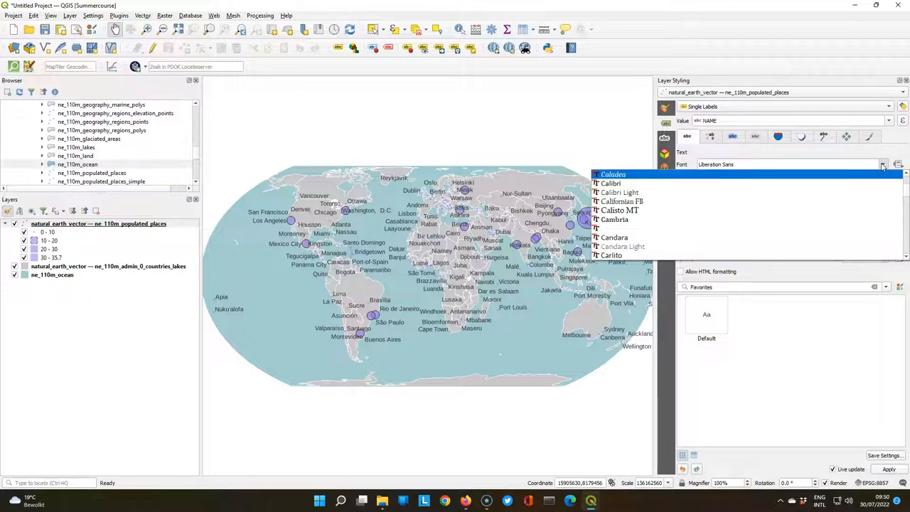
pyautogui.click(610, 182)
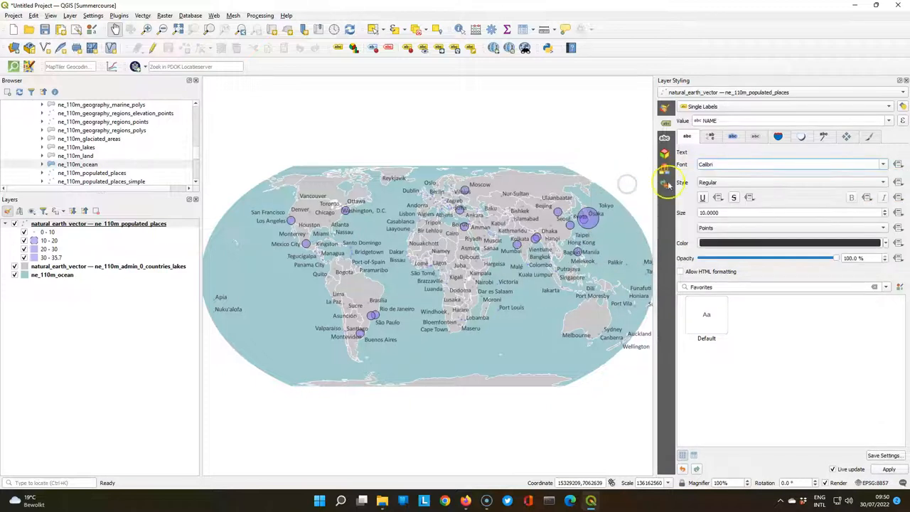
pyautogui.moveTo(709, 182)
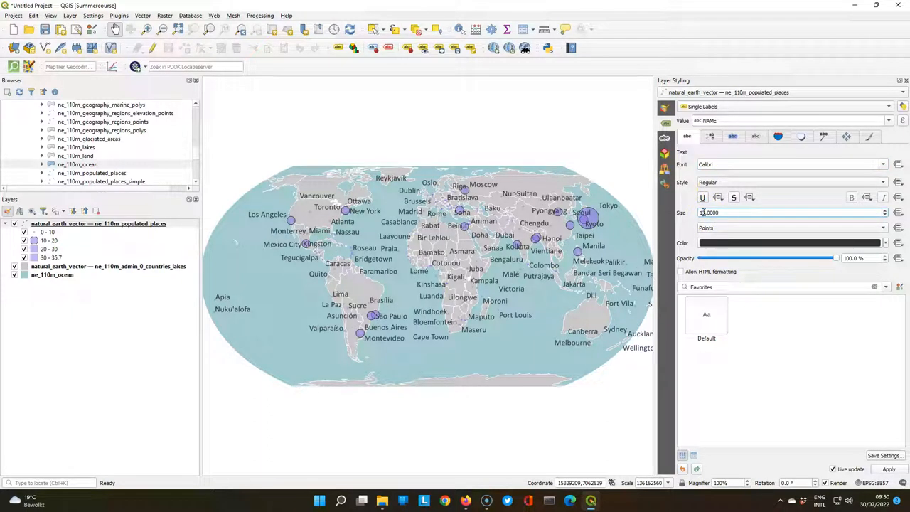
# Step: Draw a 0.5 mm text buffer around the city labels
pyautogui.click(732, 137)
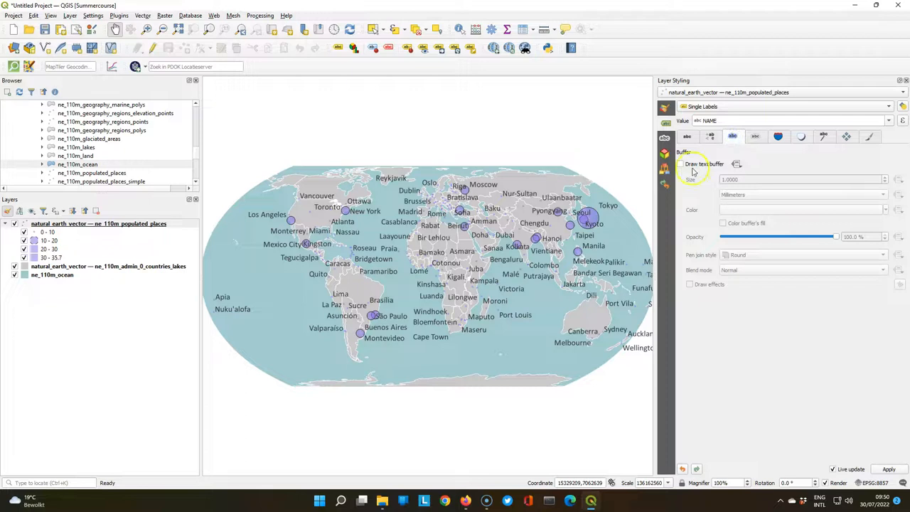
pyautogui.click(681, 163)
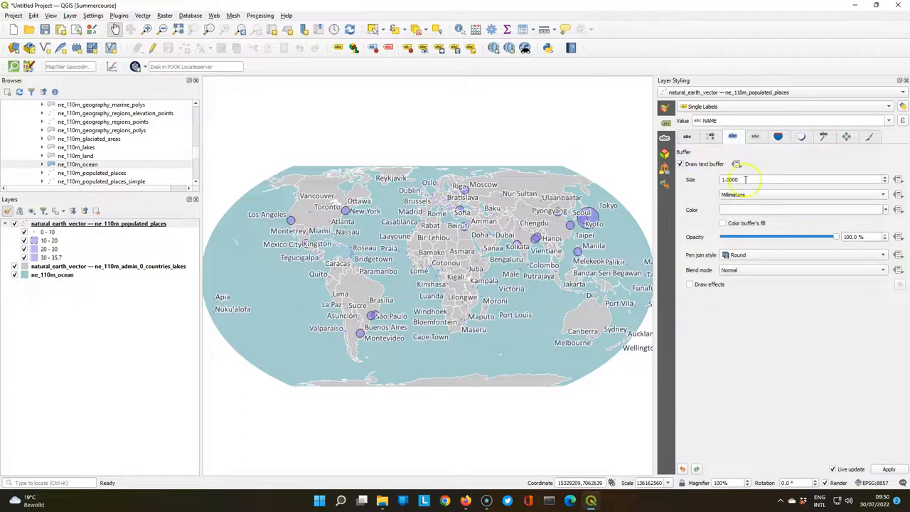
pyautogui.write('0.1')
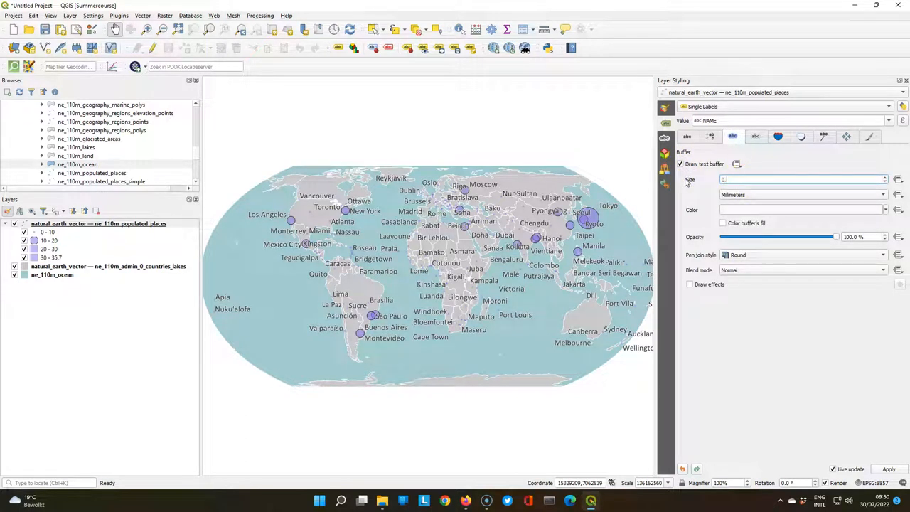
pyautogui.write('0.5')
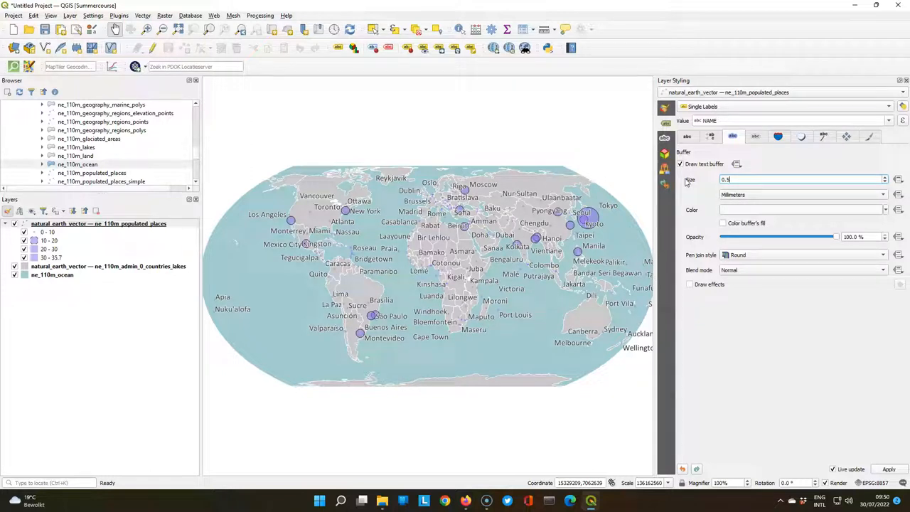
pyautogui.click(802, 209)
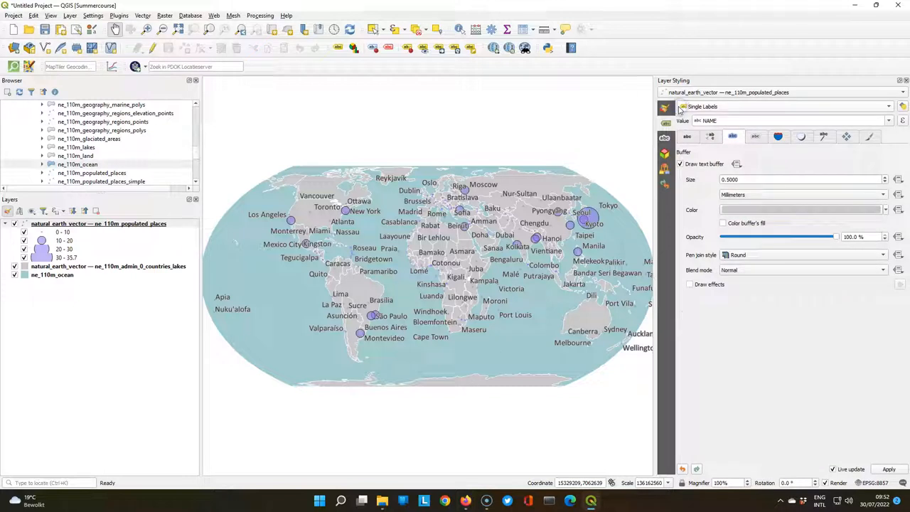
# Step: Show all labels even when colliding and start a data-defined rule for label visibility
pyautogui.click(869, 137)
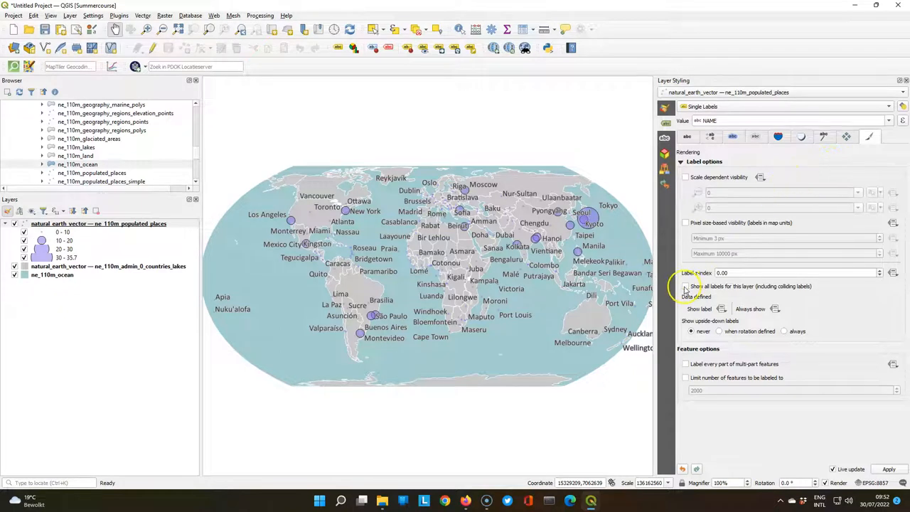
pyautogui.click(686, 286)
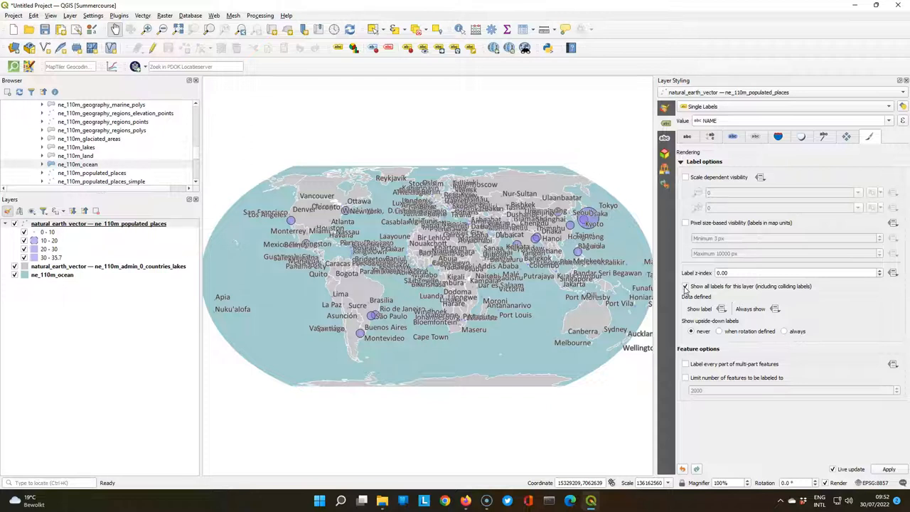
pyautogui.click(722, 308)
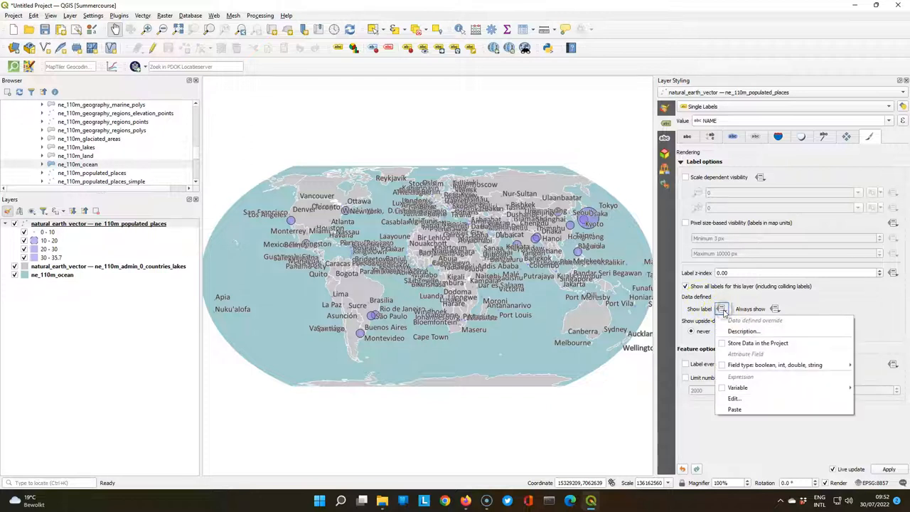
pyautogui.moveTo(733, 398)
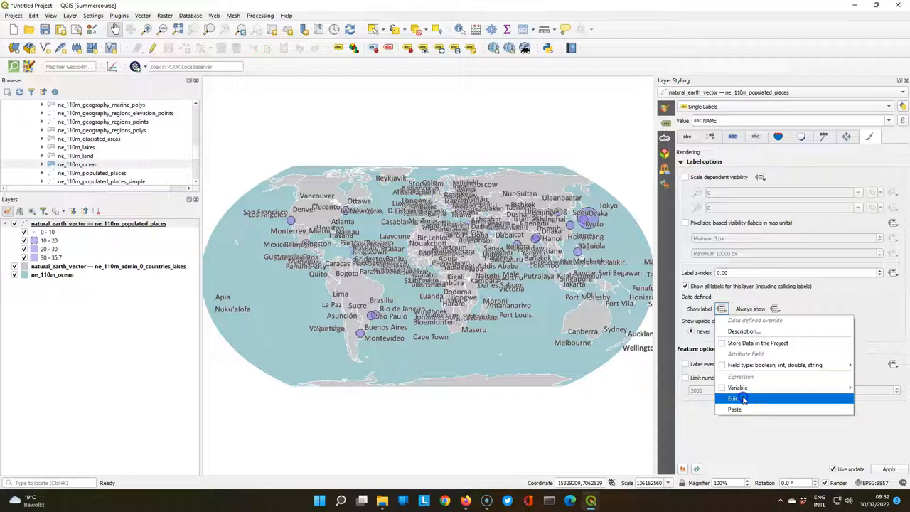
pyautogui.click(733, 398)
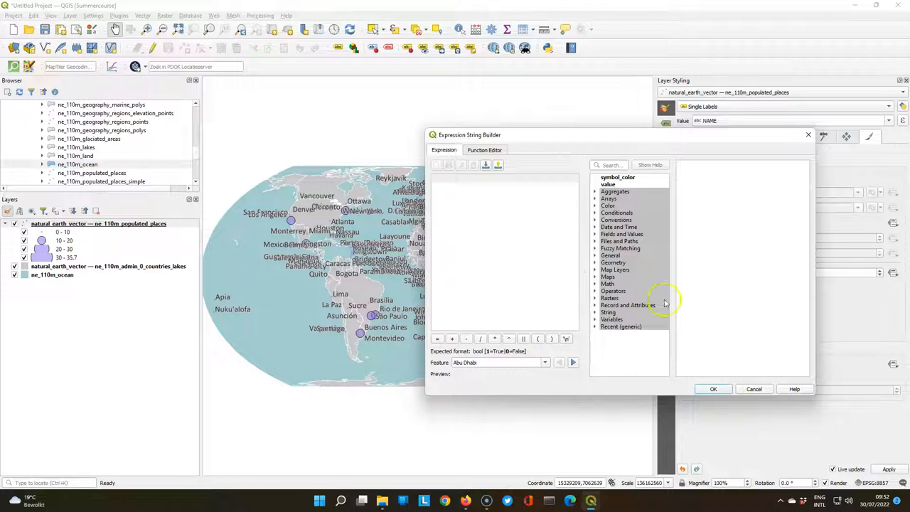
pyautogui.moveTo(600, 239)
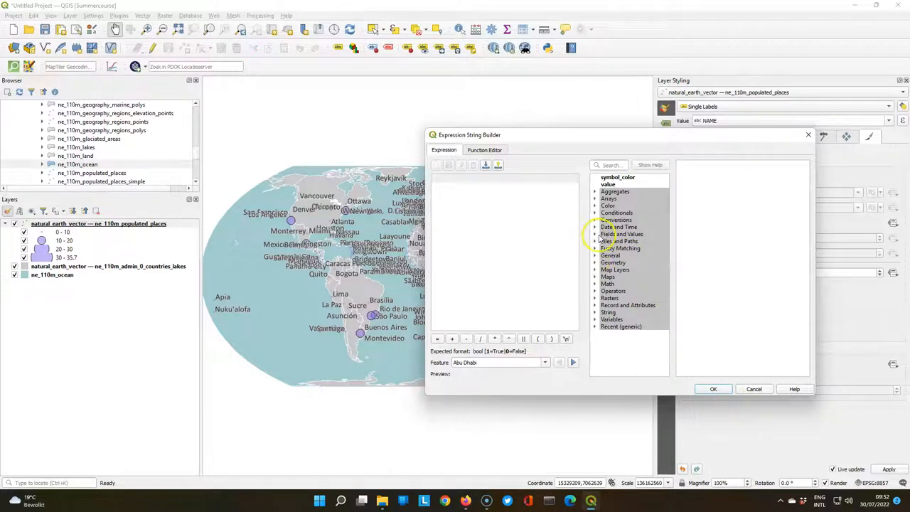
# Step: Label only cities where "POP_MAX" > 10000000 using the expression builder
pyautogui.click(595, 233)
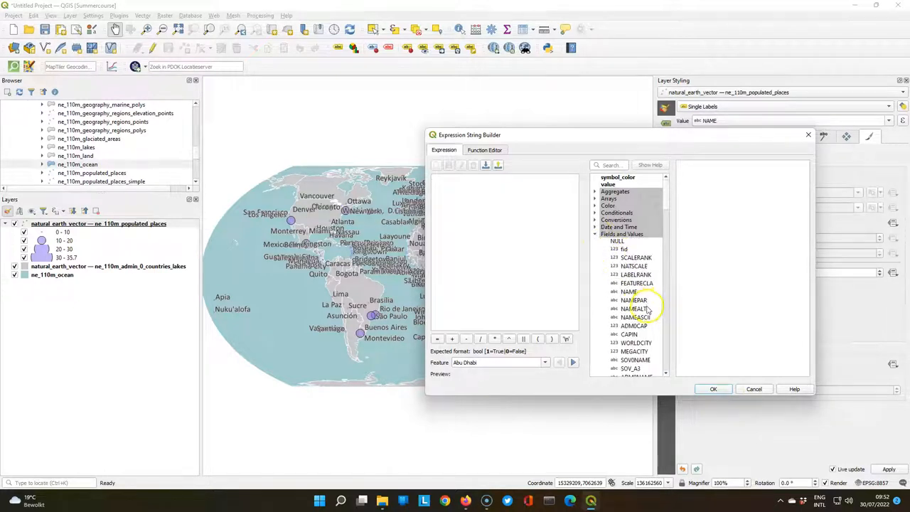
pyautogui.doubleClick(632, 348)
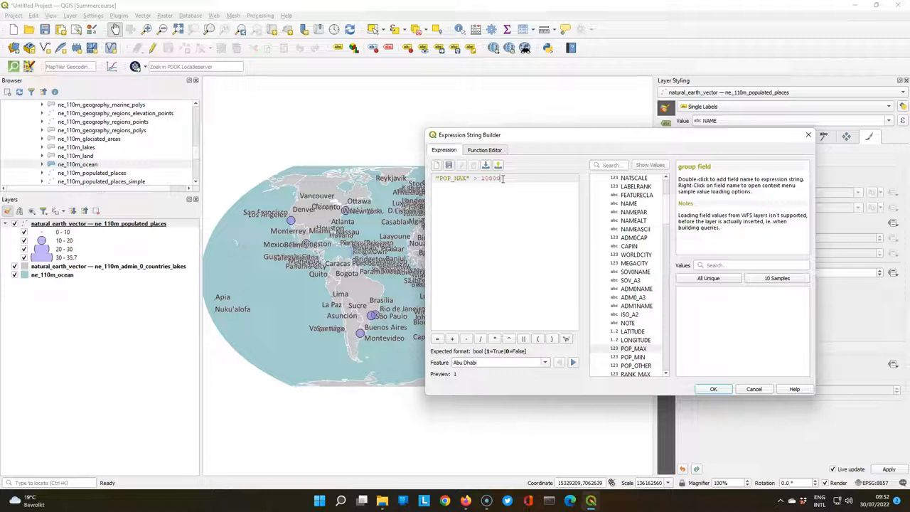
pyautogui.write('000')
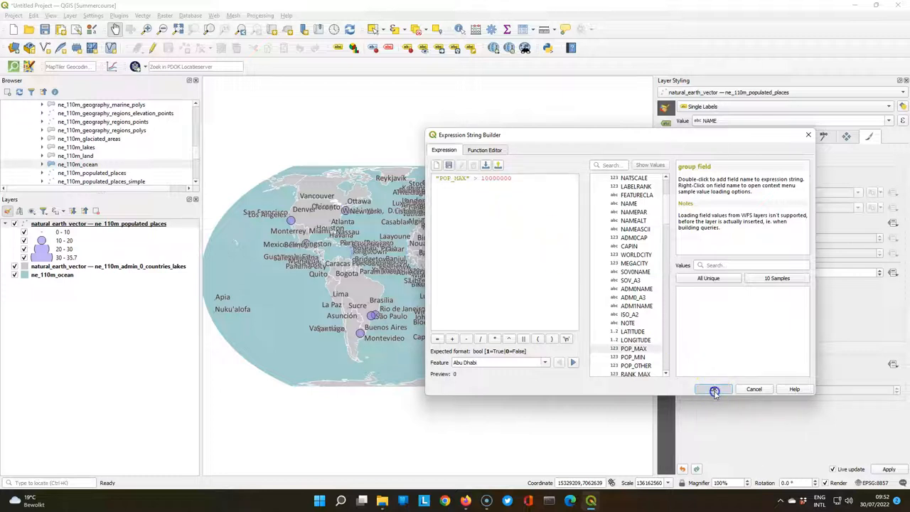
pyautogui.click(713, 390)
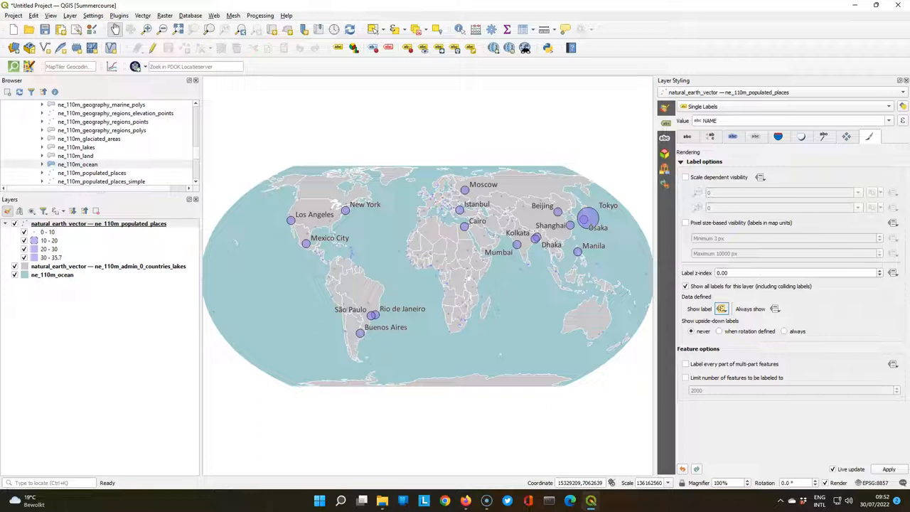
pyautogui.moveTo(894, 285)
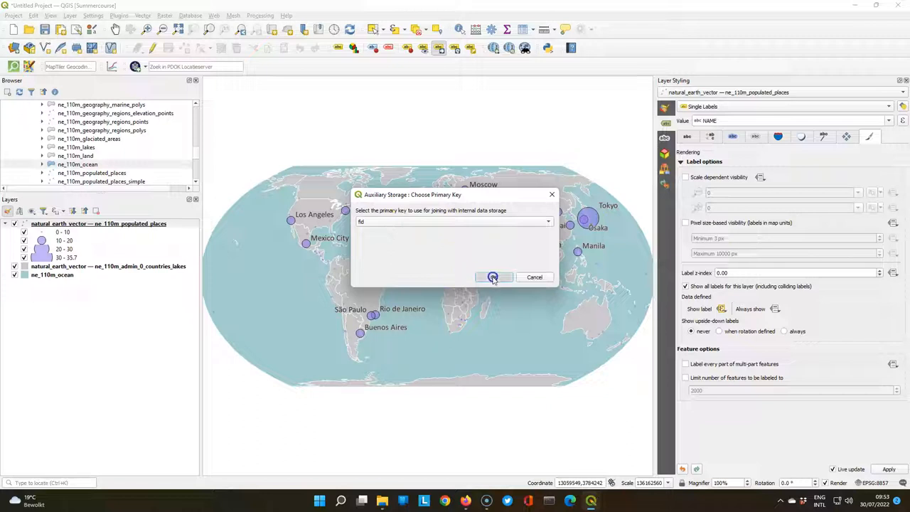
# Step: Confirm the Auxiliary Storage primary key so city labels can be moved by hand
pyautogui.click(492, 275)
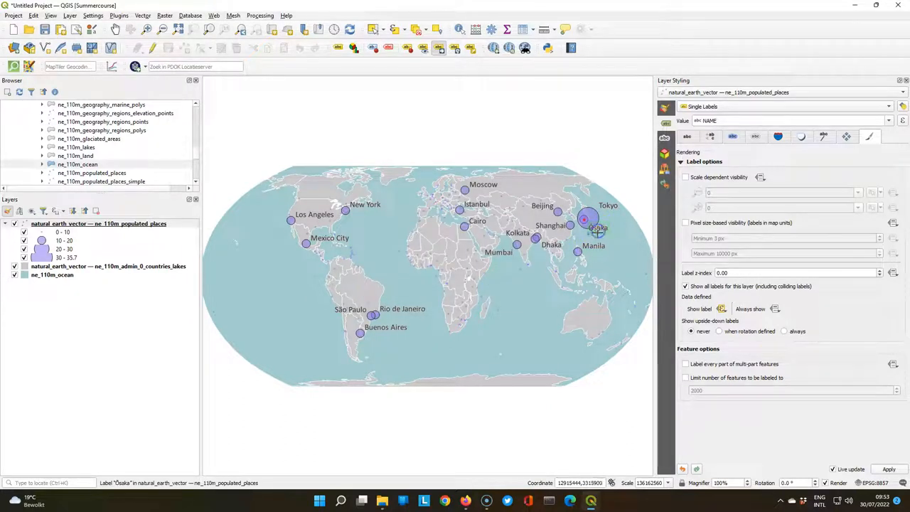